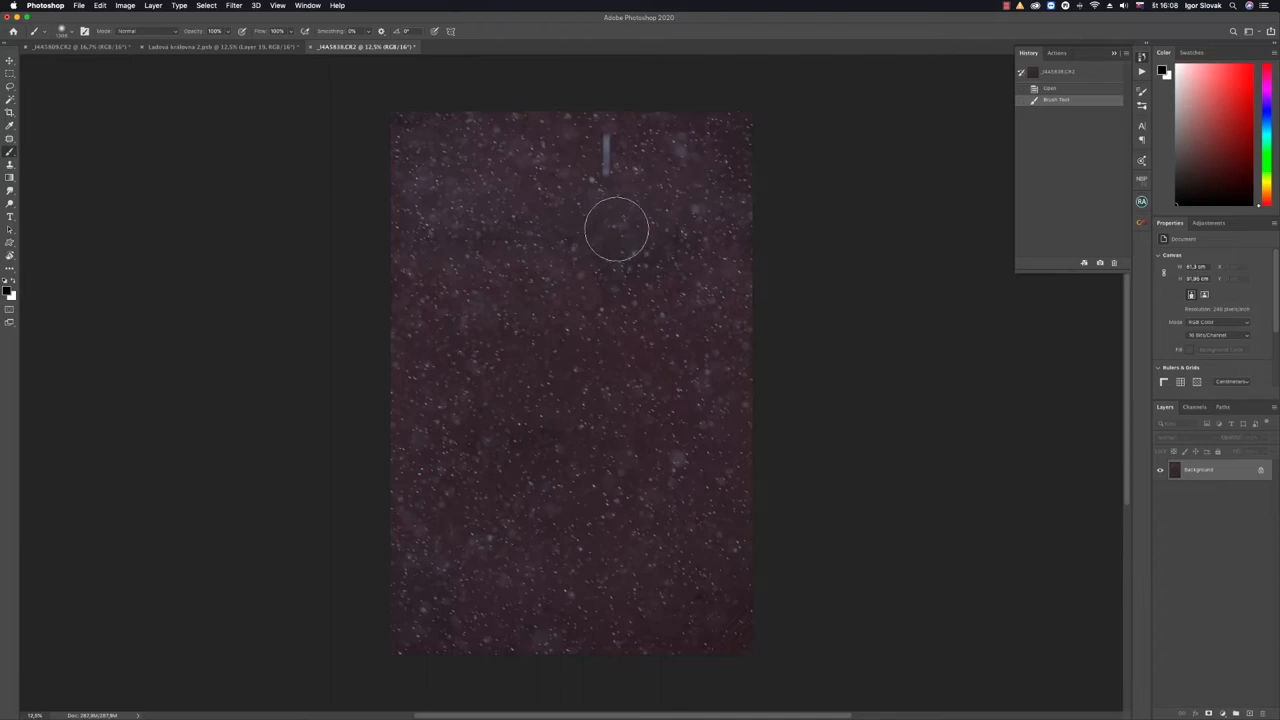
pyautogui.moveTo(686, 300)
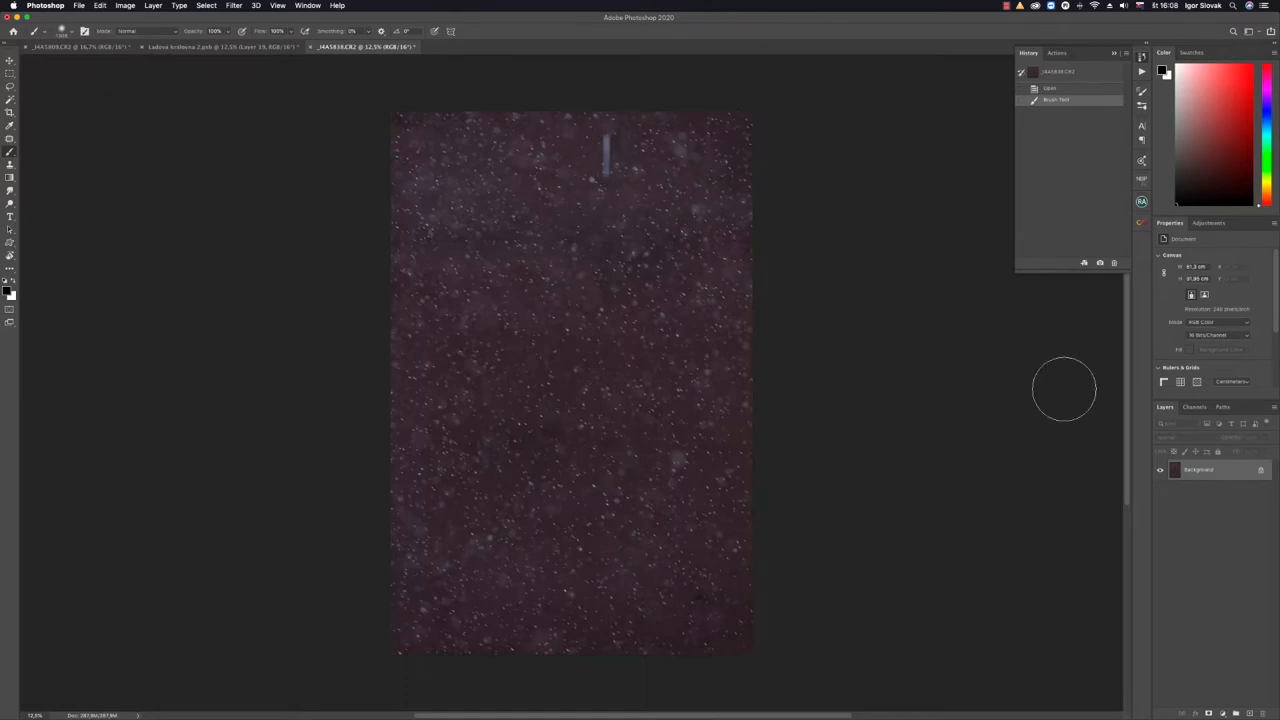
pyautogui.moveTo(600, 222)
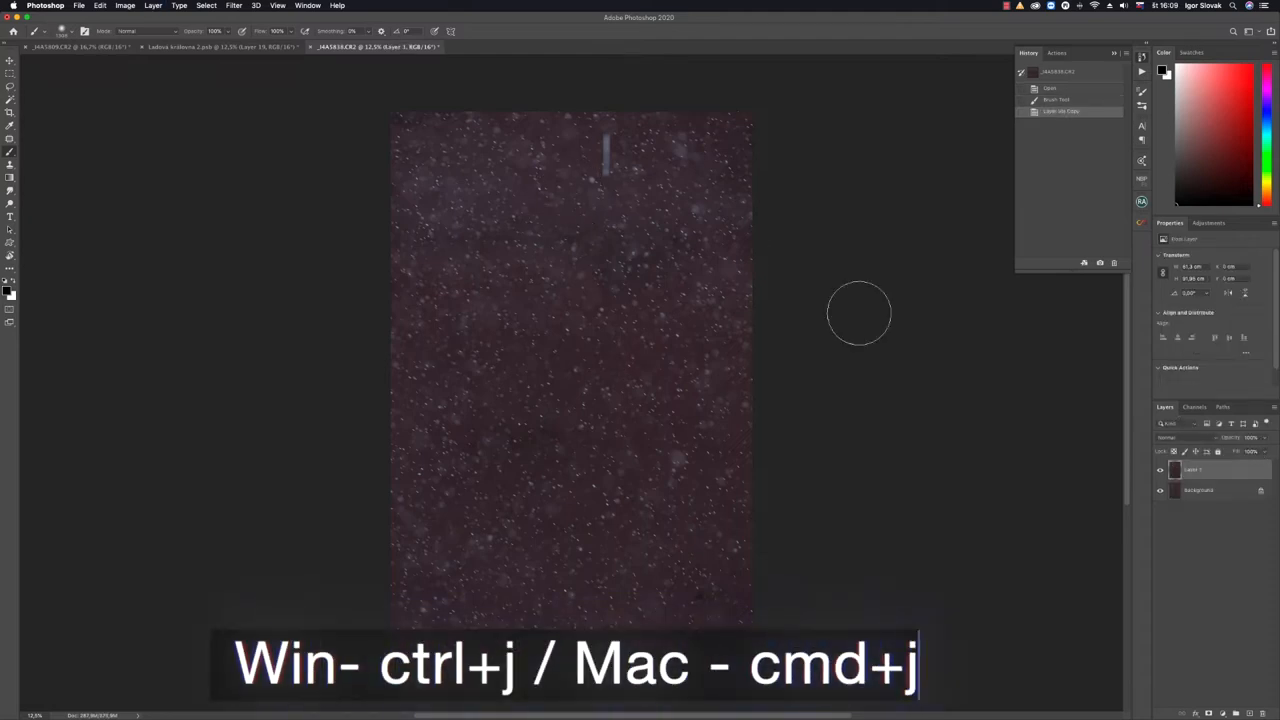
pyautogui.moveTo(526, 176)
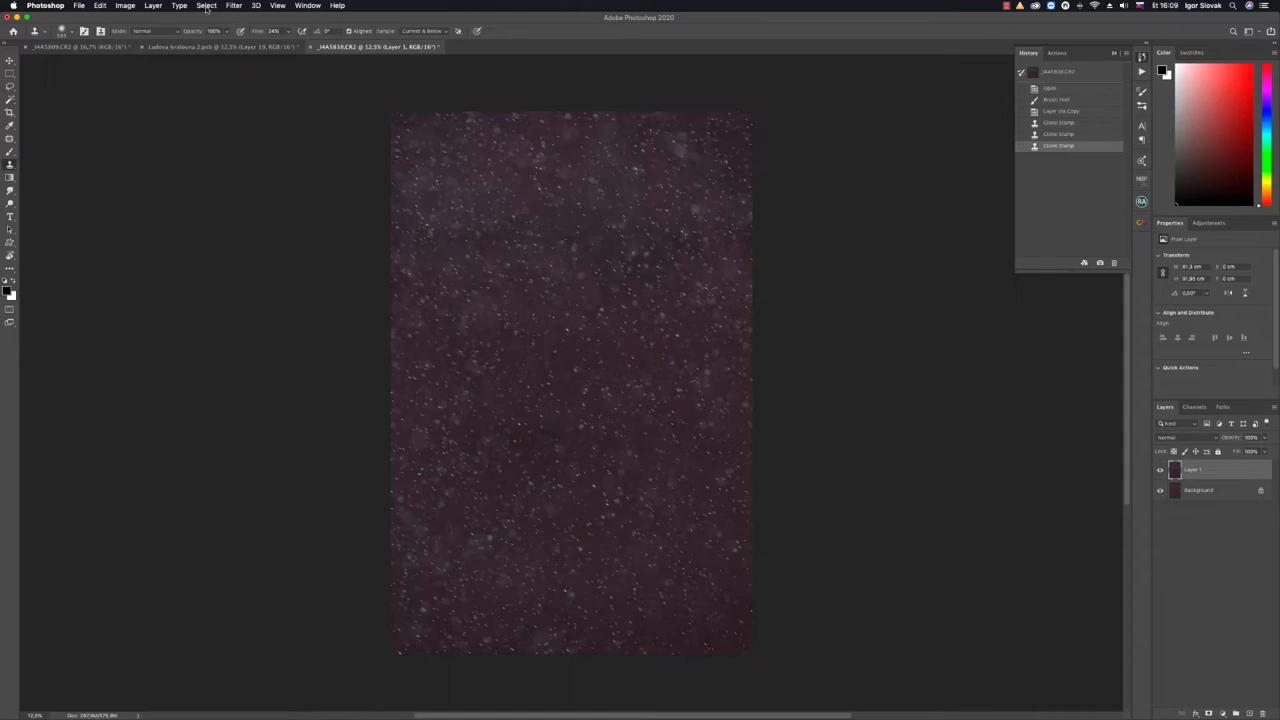
# Bring up the Color Range dialog from the Select menu over the texture layer
pyautogui.click(206, 6)
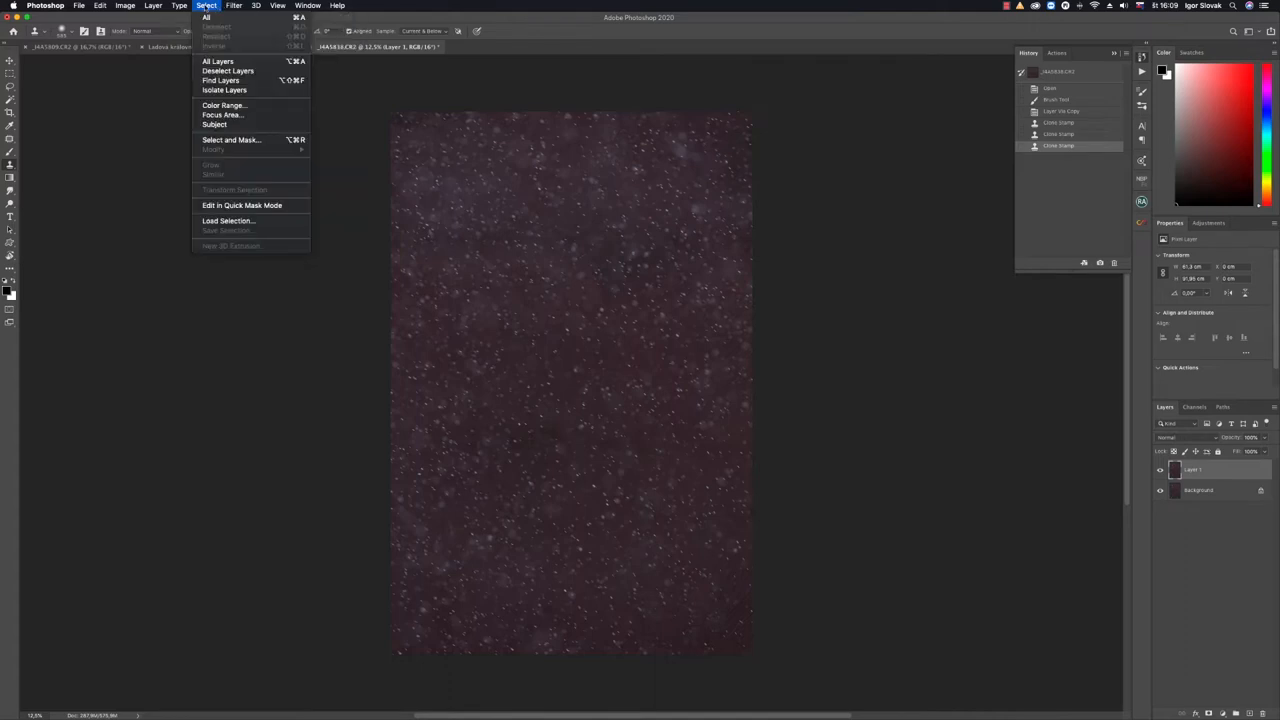
pyautogui.moveTo(224, 104)
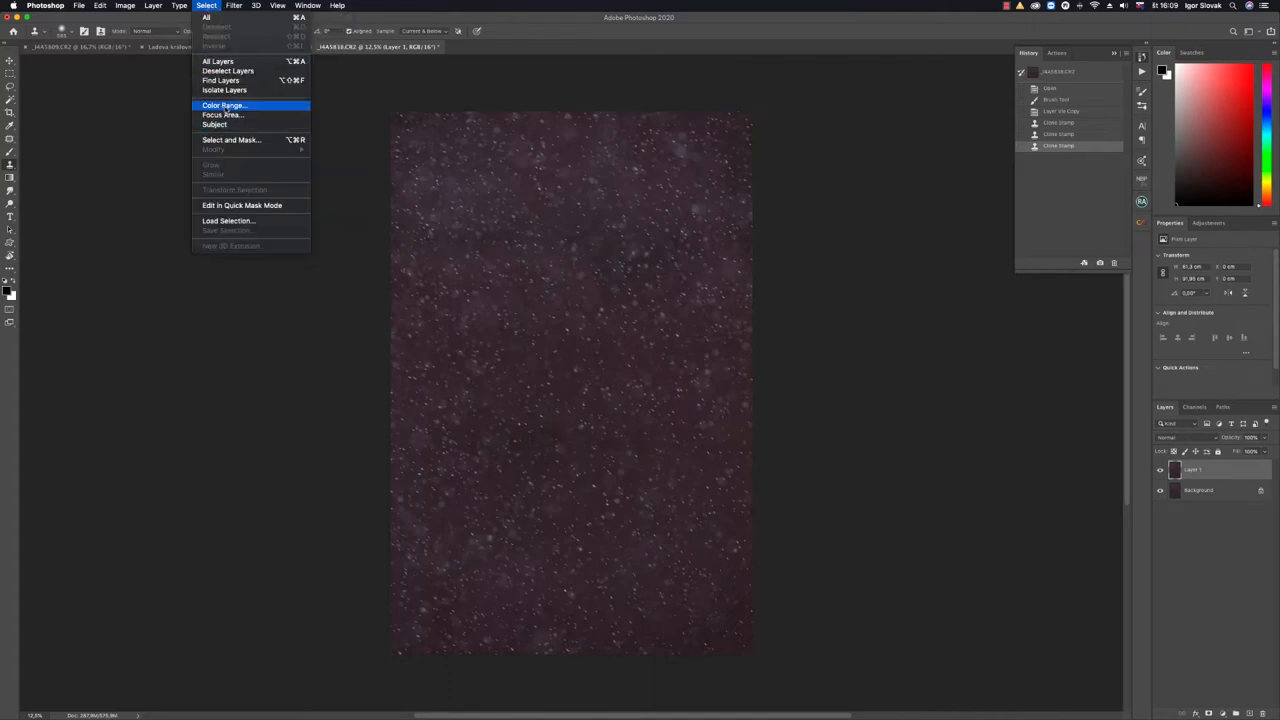
pyautogui.click(226, 104)
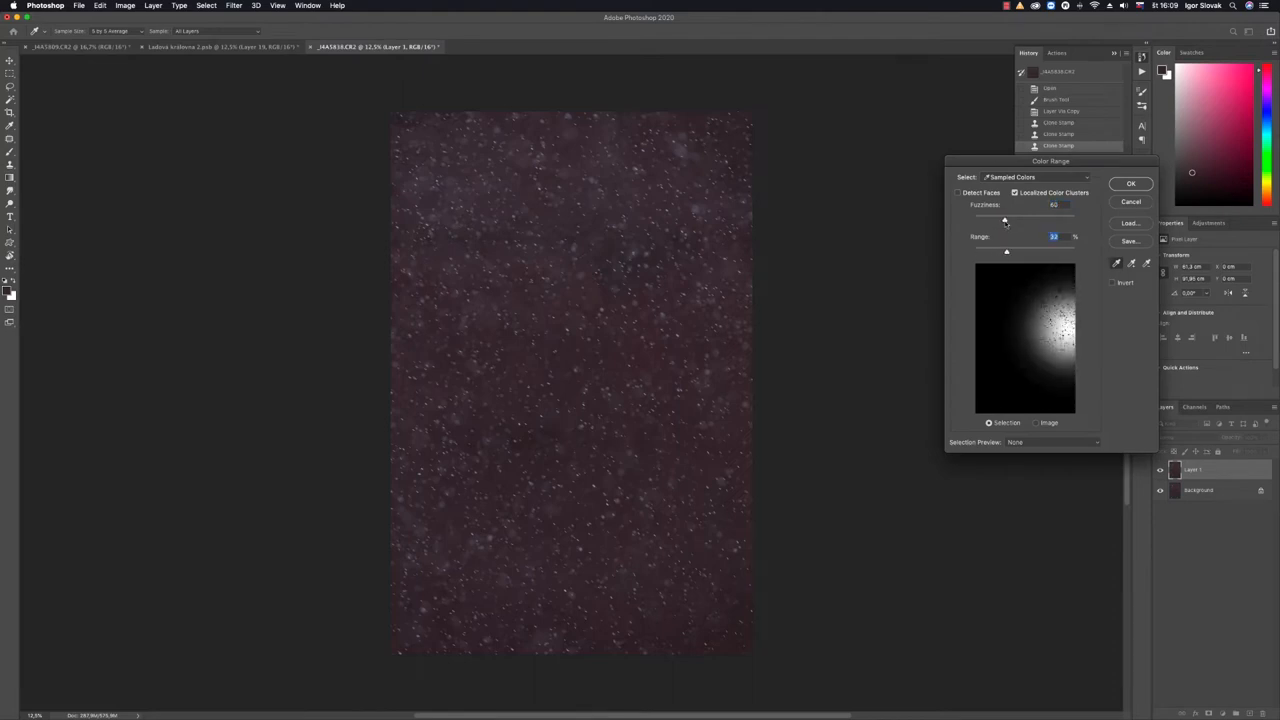
# Lower the Fuzziness so the preview shows scattered specks instead of a soft blob
pyautogui.moveTo(1004, 214); pyautogui.dragTo(990, 214)
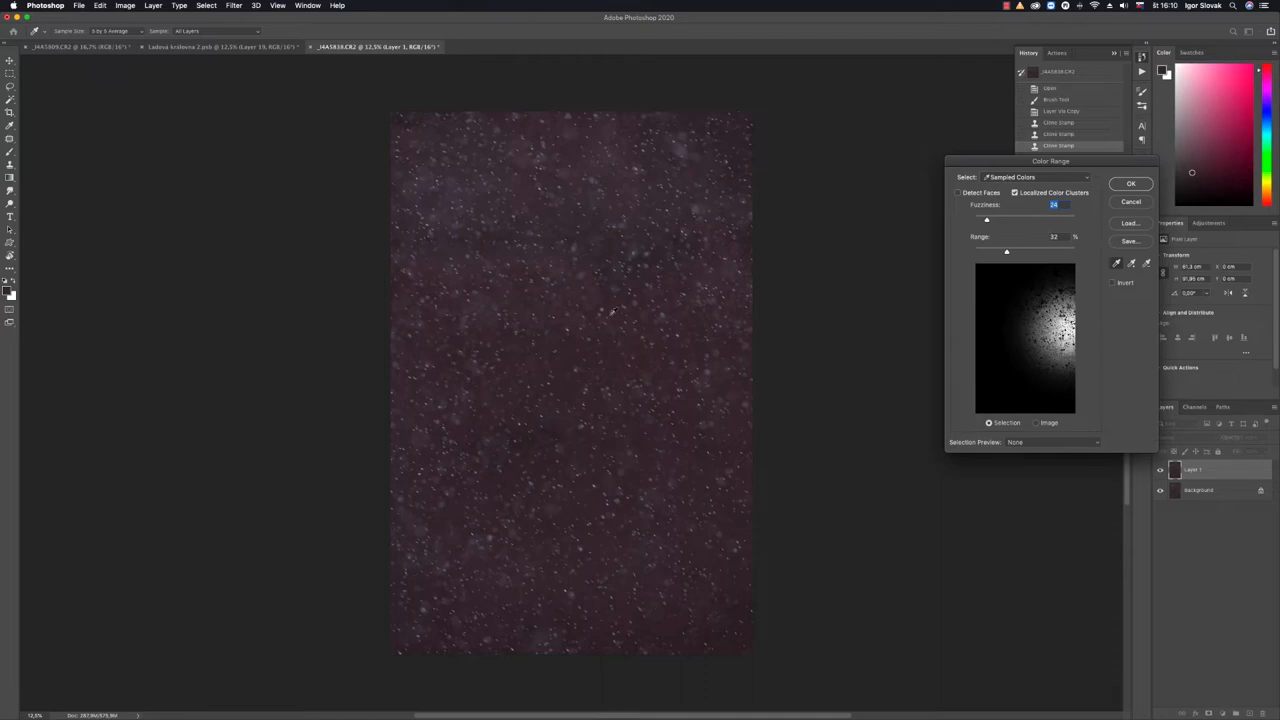
pyautogui.moveTo(624, 292)
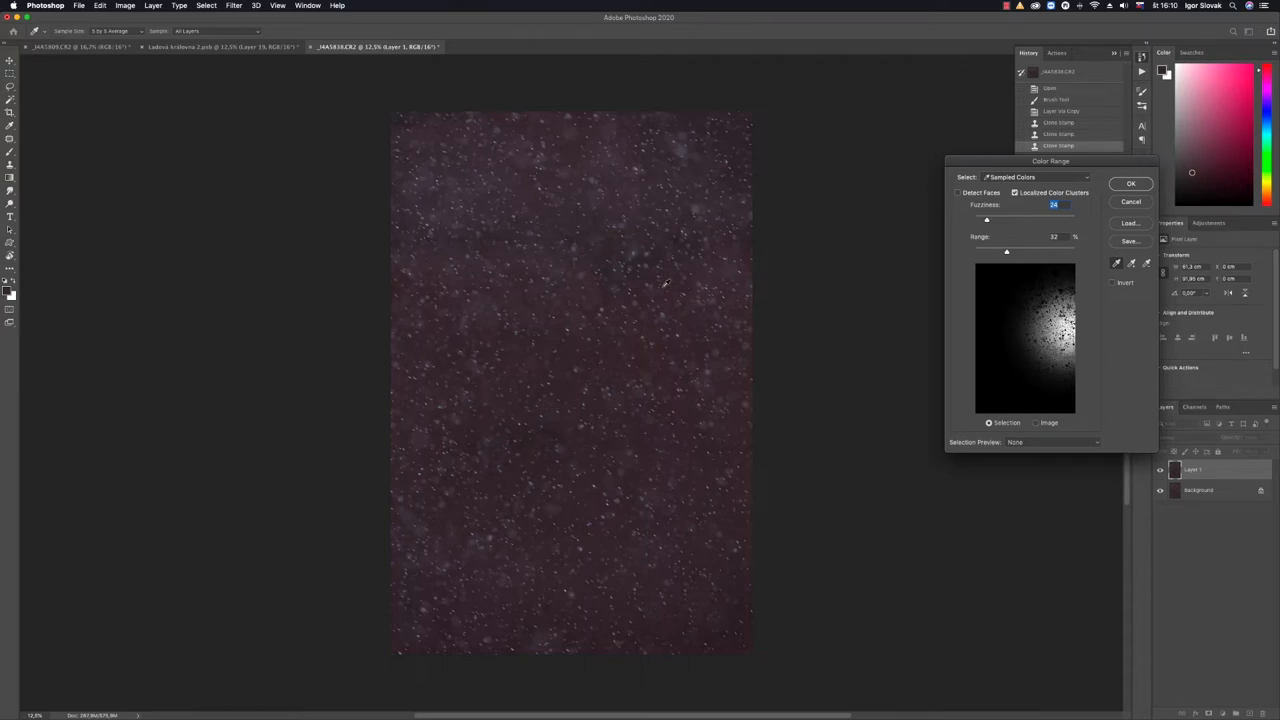
pyautogui.moveTo(700, 290)
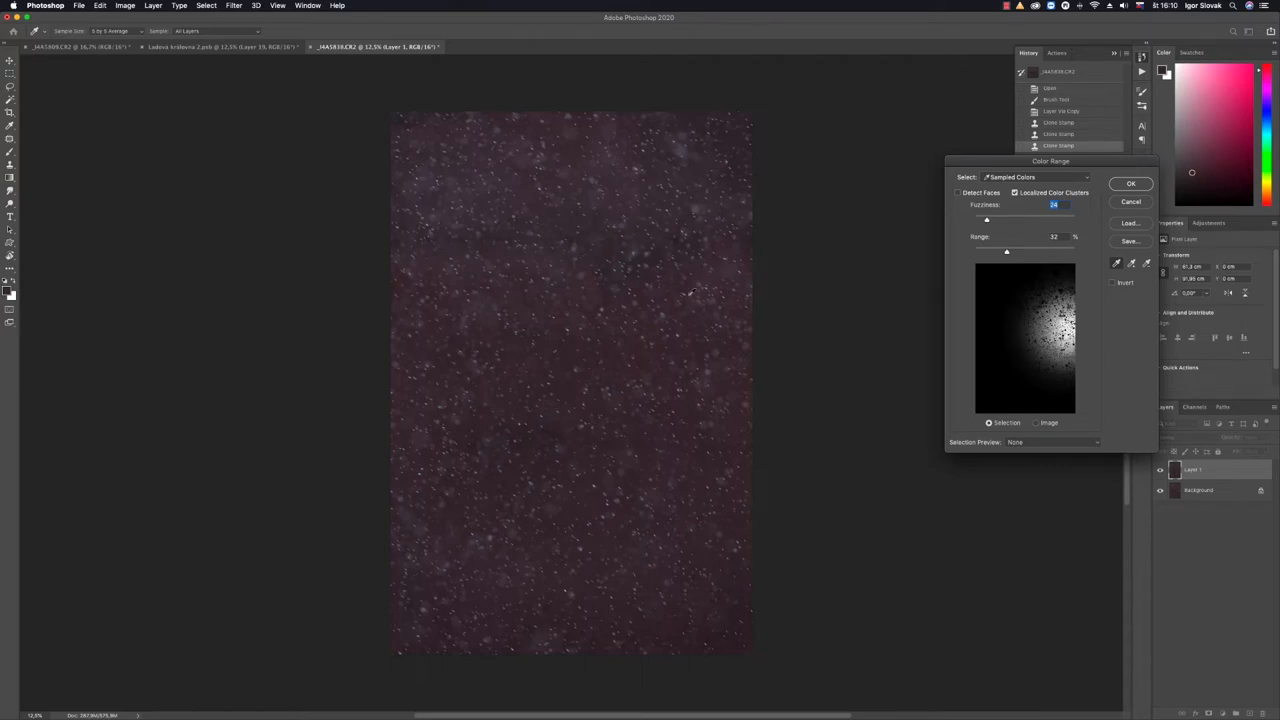
pyautogui.moveTo(700, 322)
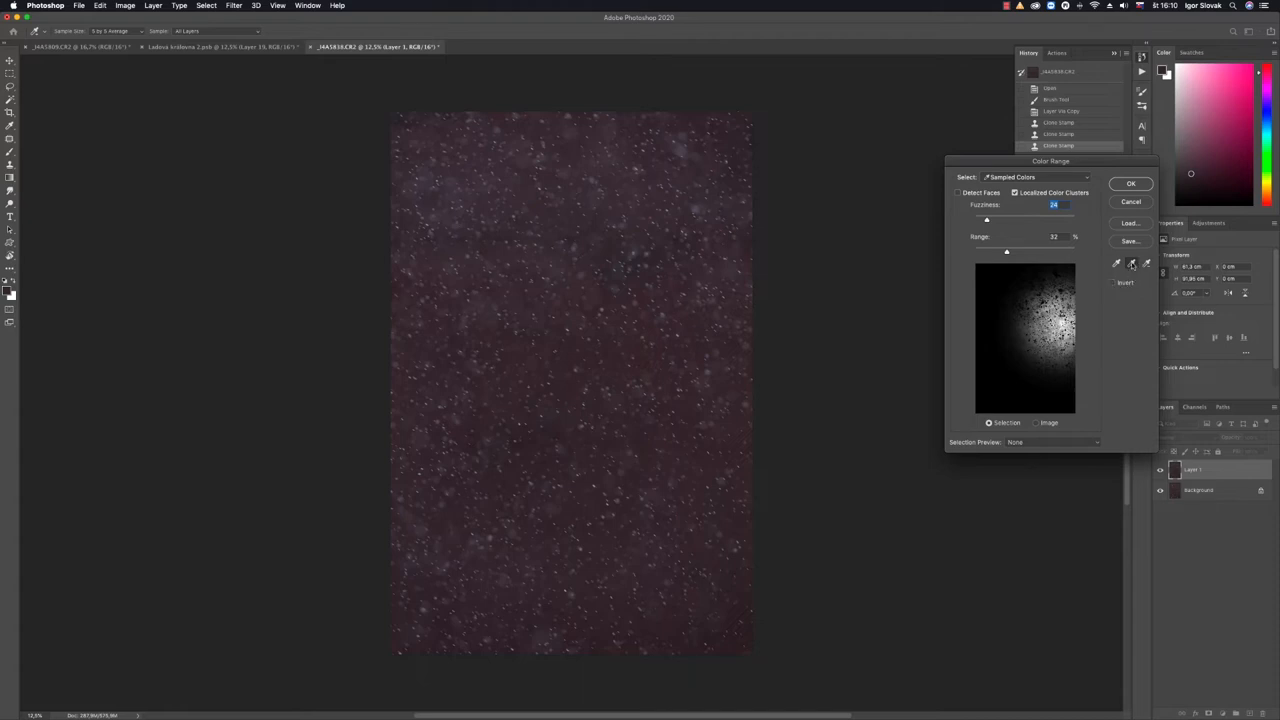
pyautogui.moveTo(632, 452)
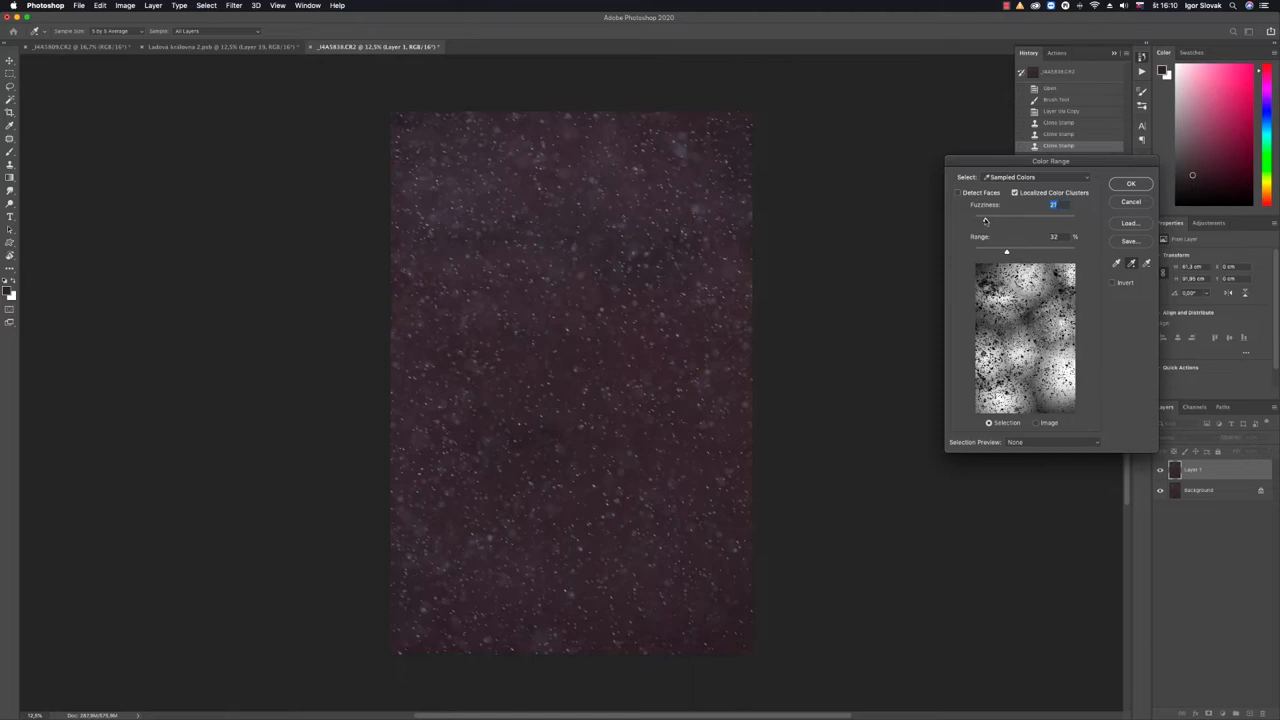
# Raise the Range slider until the selection preview covers the whole dark background
pyautogui.moveTo(1006, 252); pyautogui.dragTo(1018, 252)
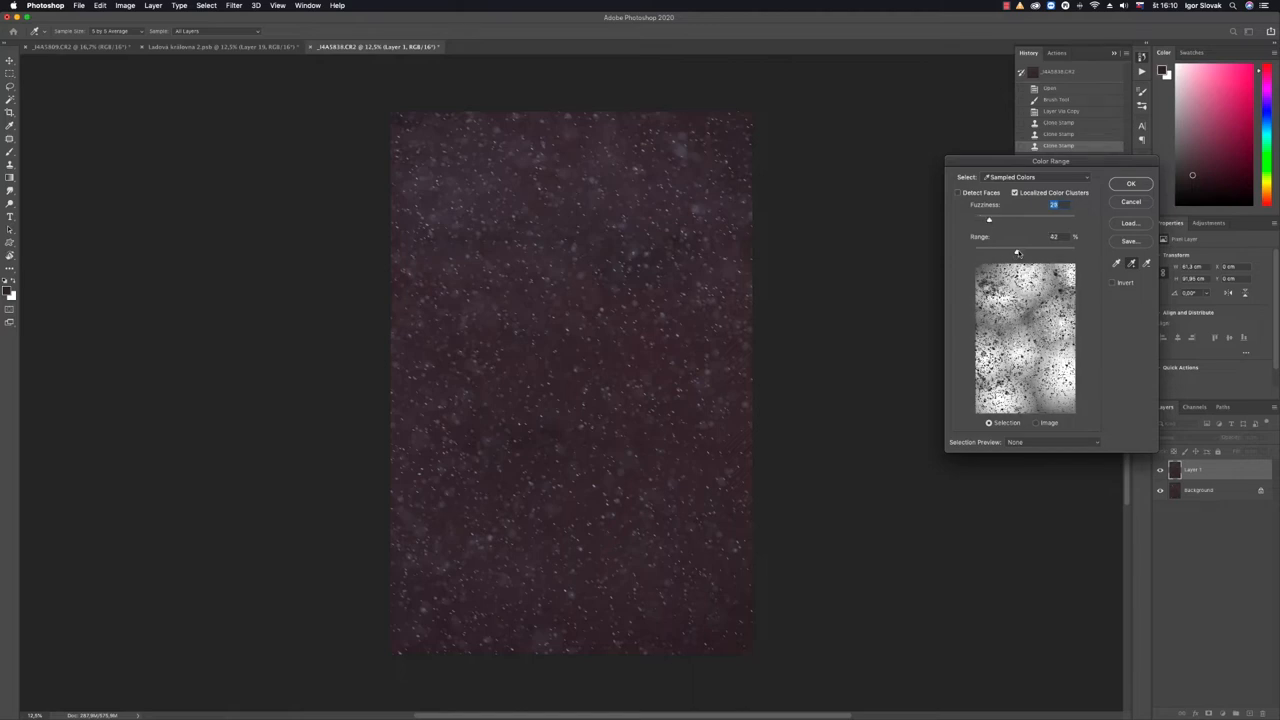
pyautogui.moveTo(1018, 252); pyautogui.dragTo(1036, 252)
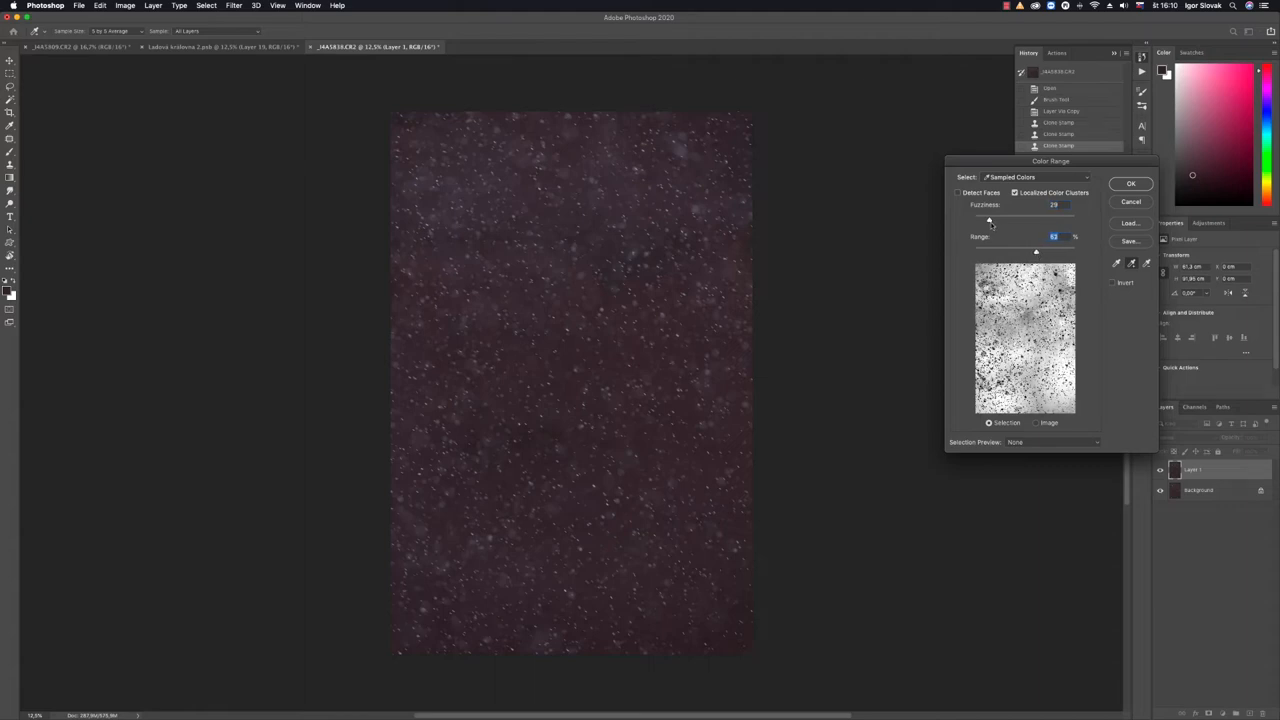
pyautogui.moveTo(990, 218); pyautogui.dragTo(994, 218)
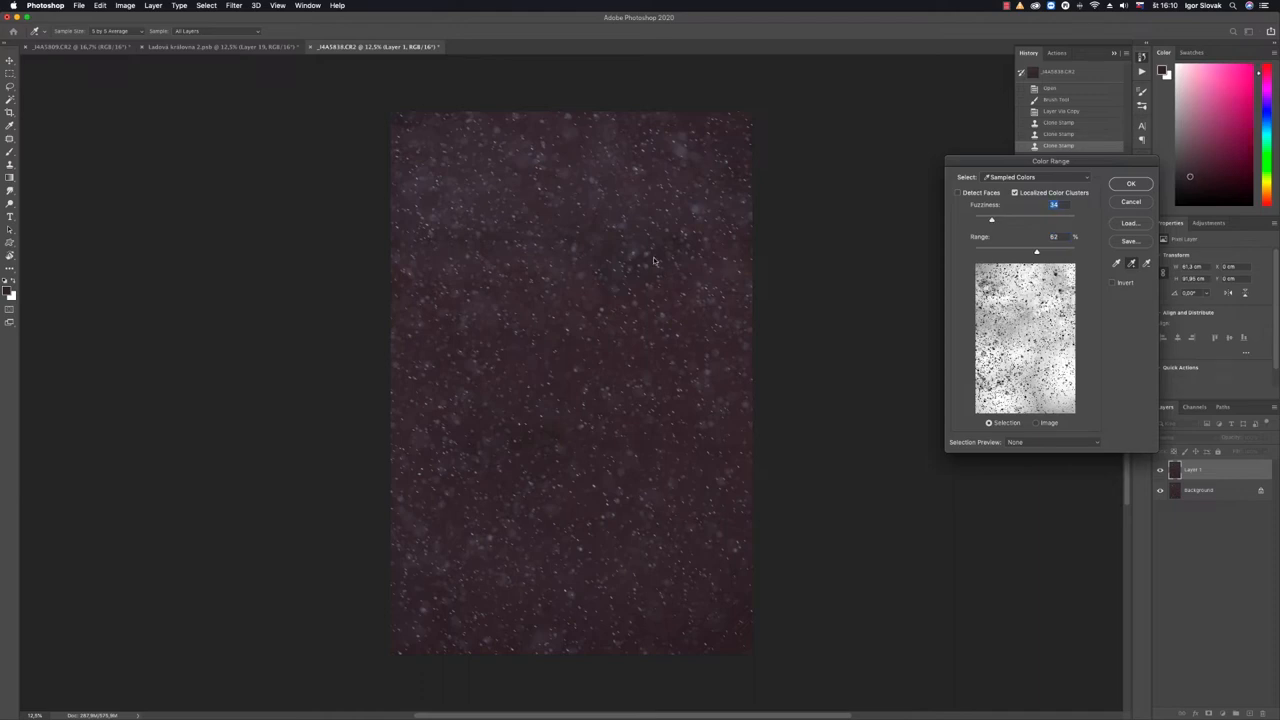
pyautogui.moveTo(500, 240)
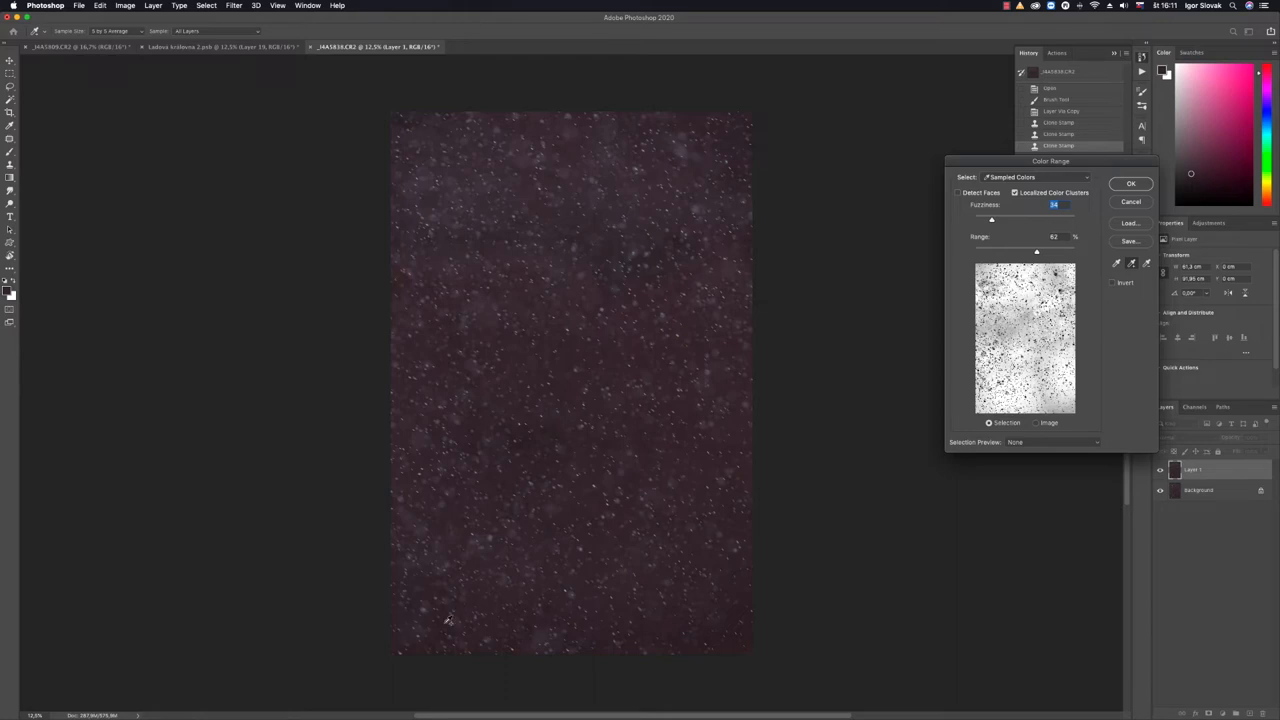
pyautogui.moveTo(700, 344)
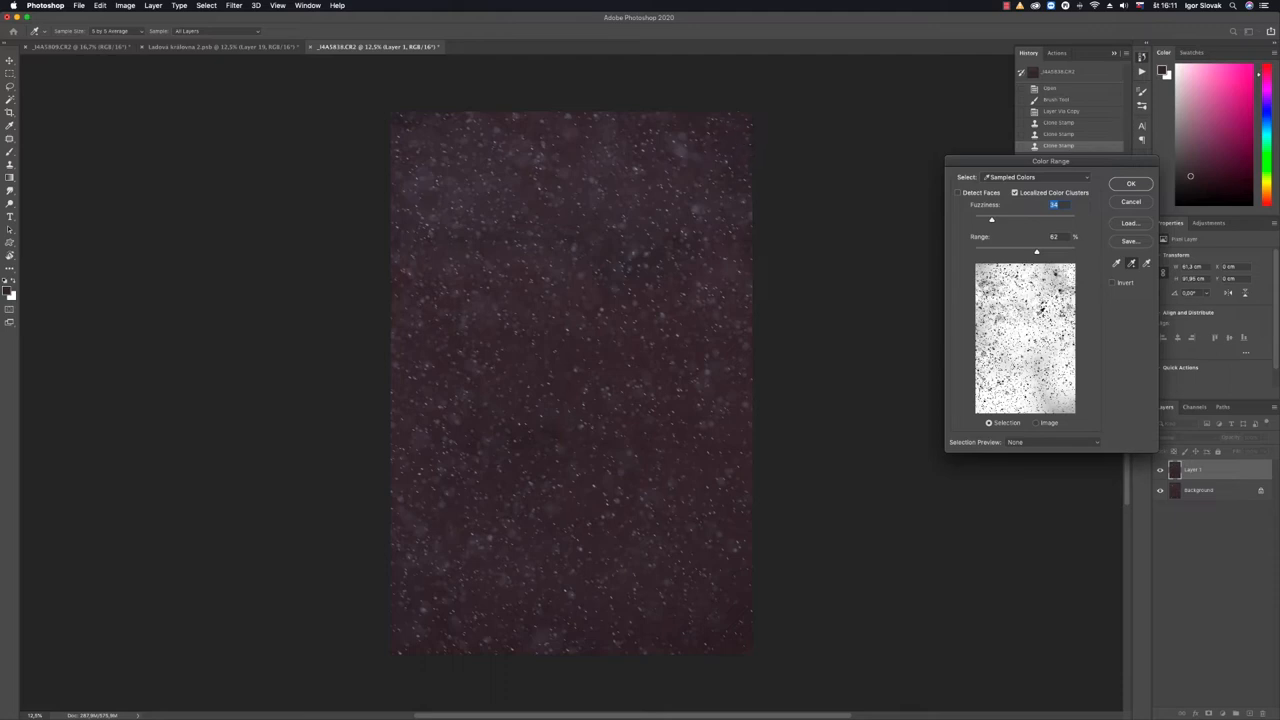
pyautogui.moveTo(1002, 318)
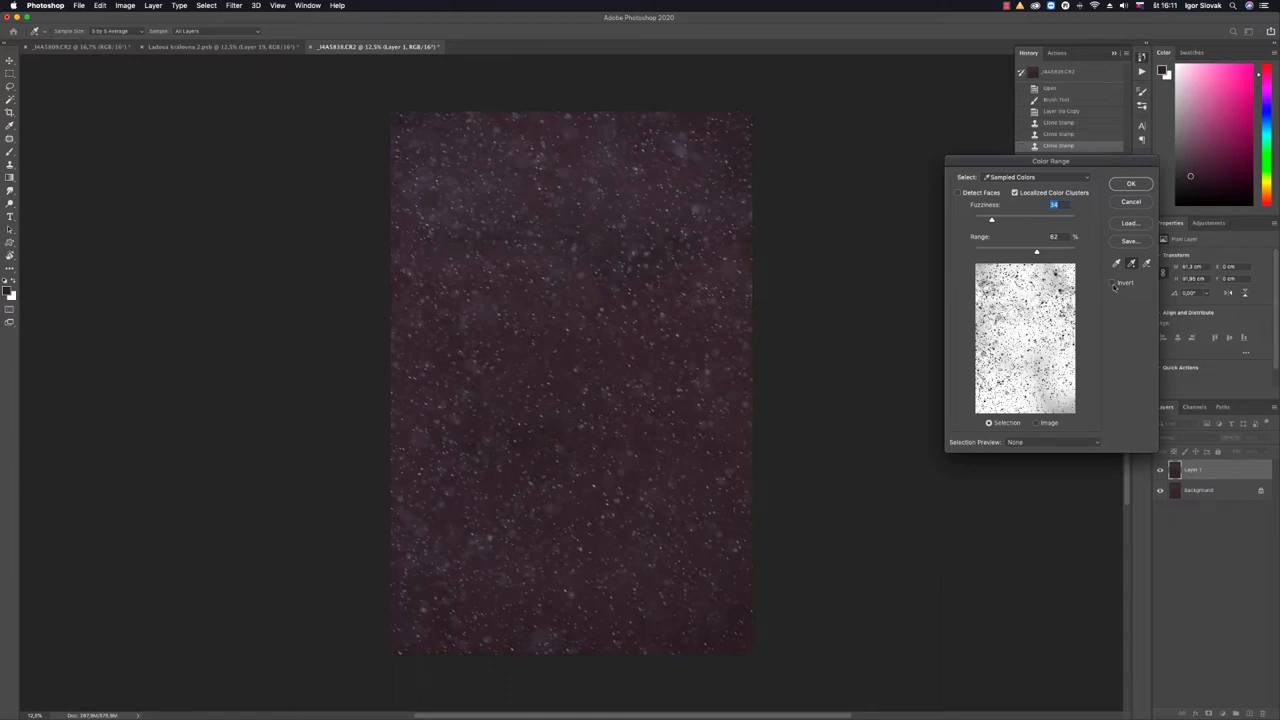
# Enable Invert so only the snowflakes are selected, then confirm the Color Range selection
pyautogui.click(1112, 282)
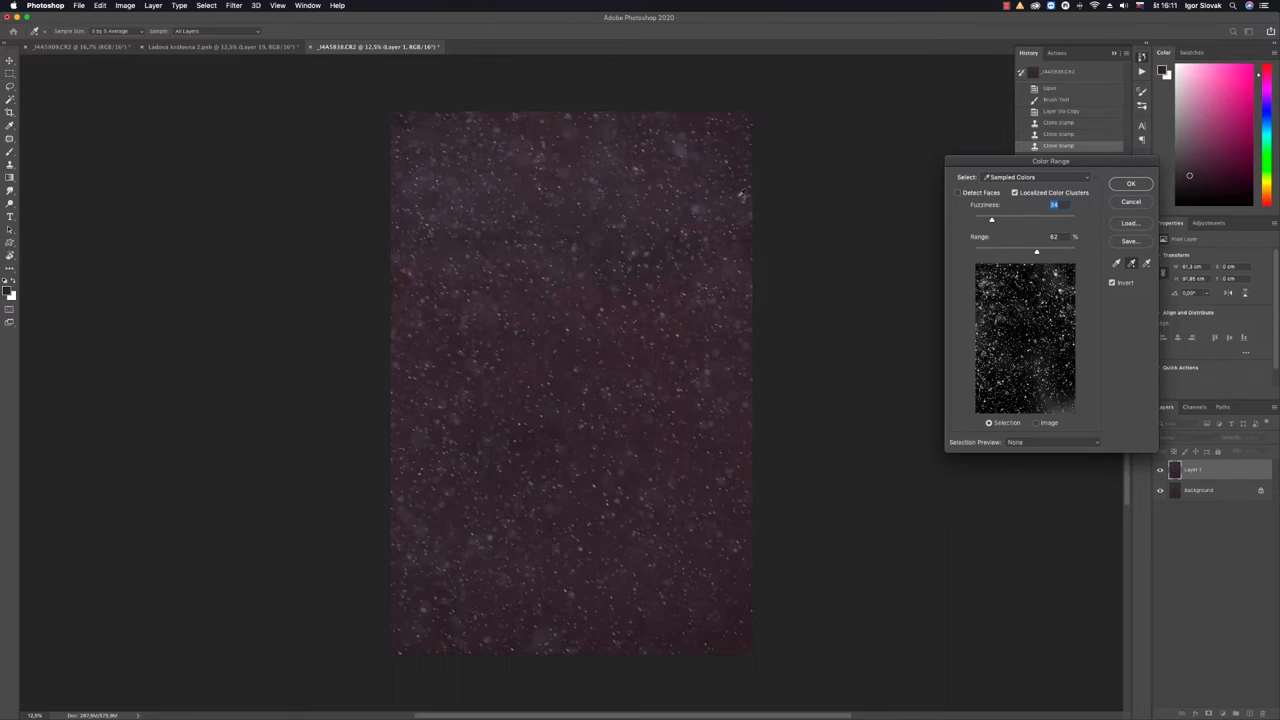
pyautogui.moveTo(724, 470)
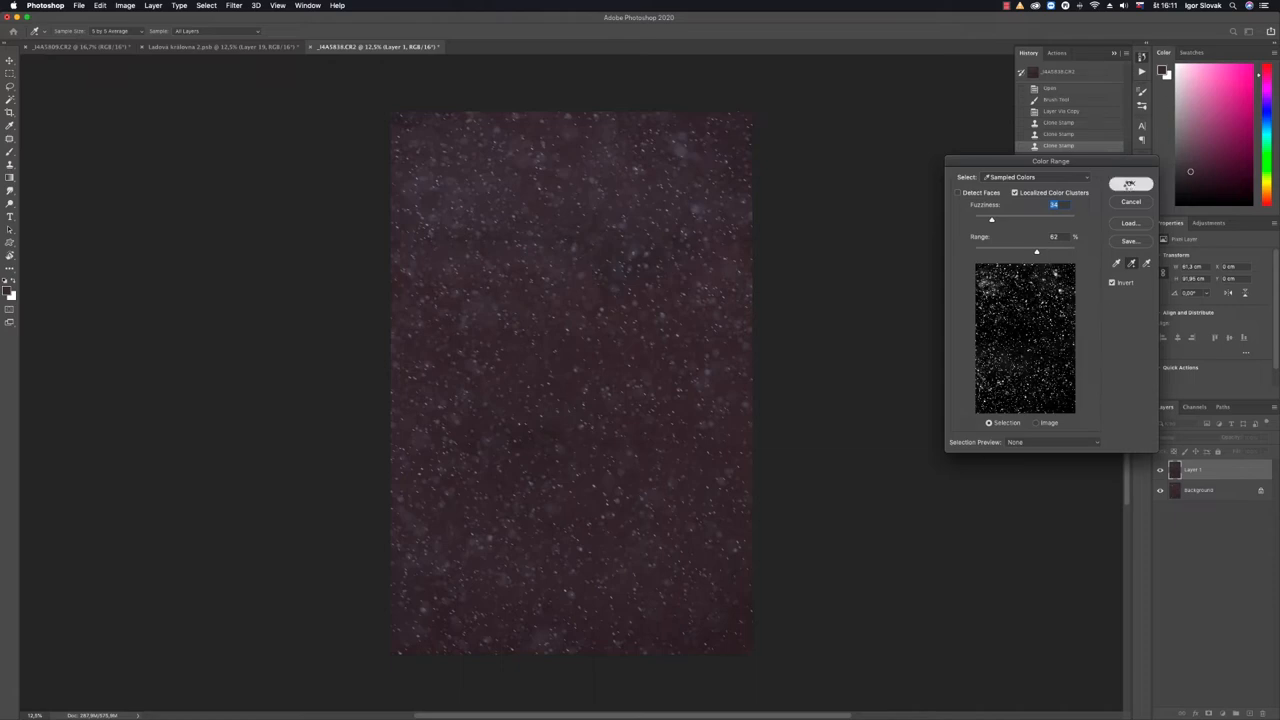
pyautogui.click(1128, 184)
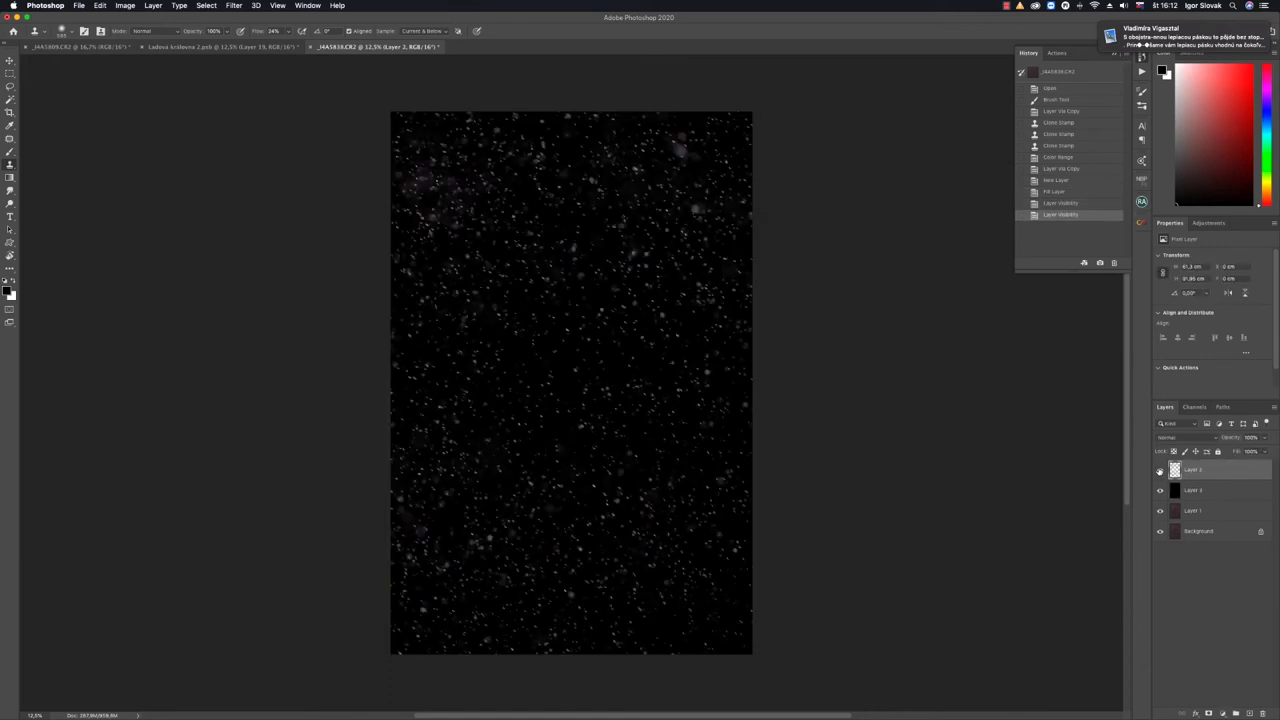
# Place the copied snowflake specks on their own layer above a solid black fill
pyautogui.click(648, 494)
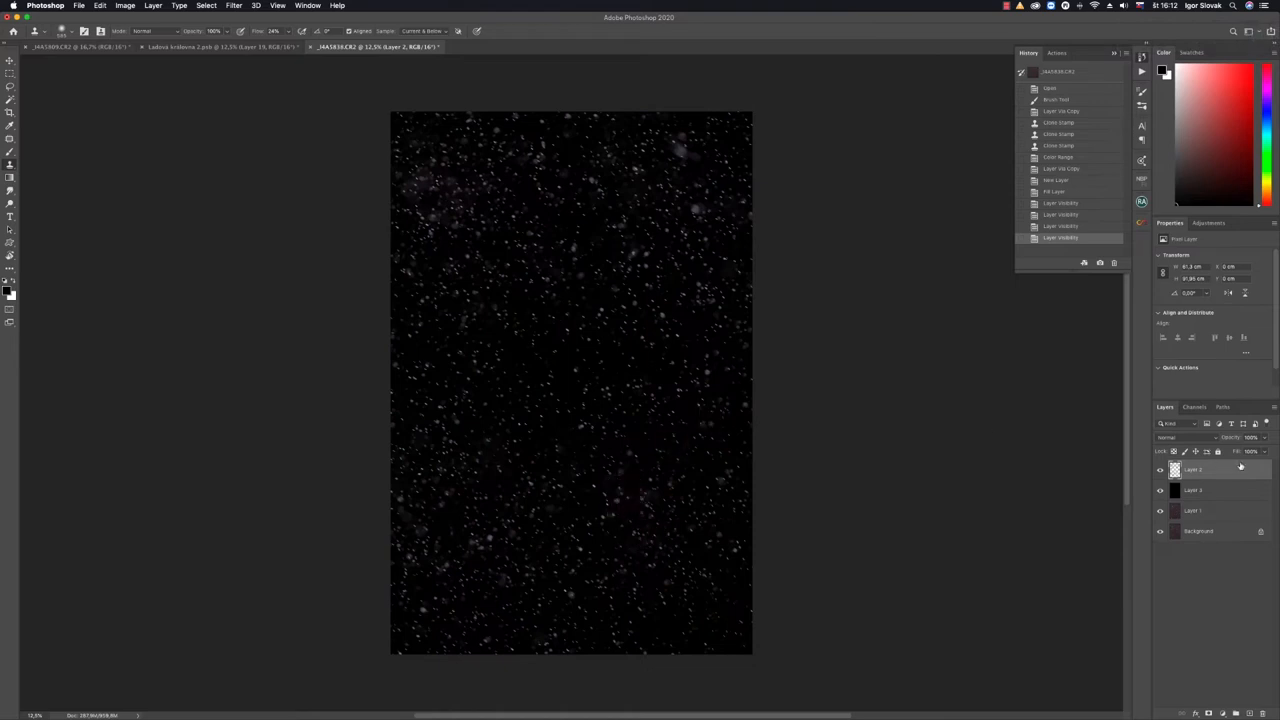
pyautogui.moveTo(1212, 500)
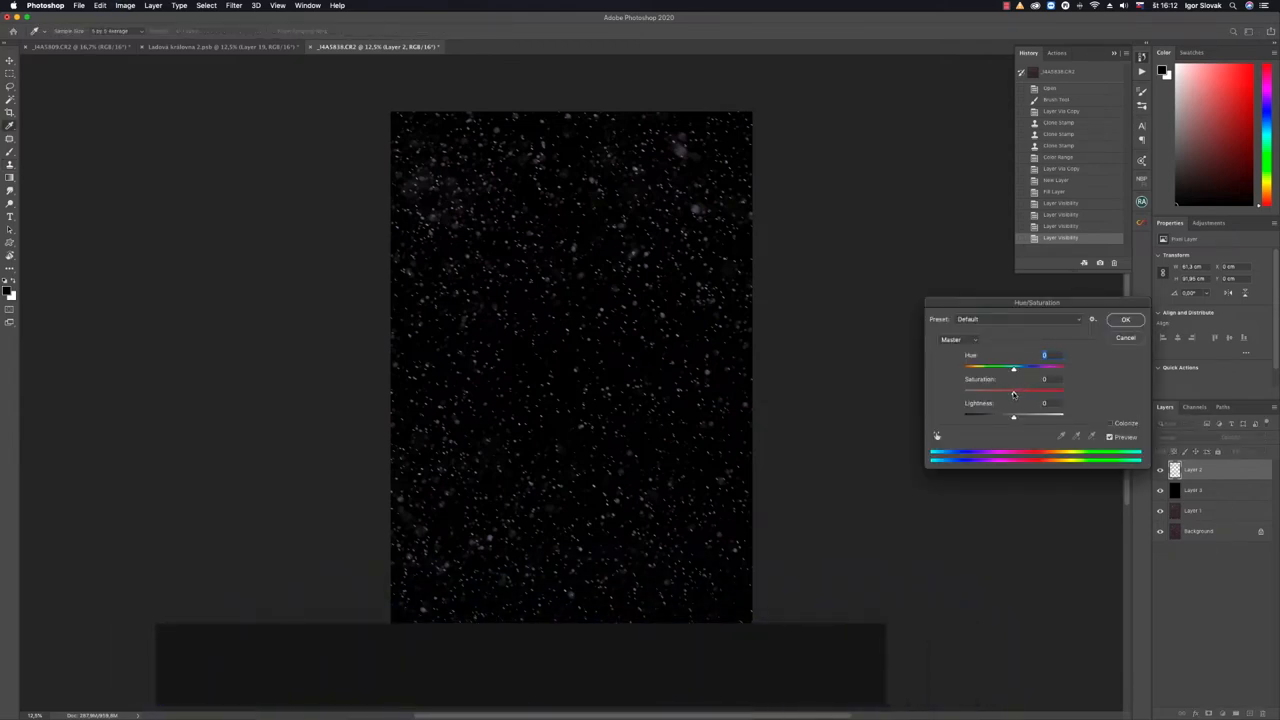
# Desaturate the snow layer in Hue/Saturation so the specks become neutral white, and confirm
pyautogui.moveTo(1012, 390); pyautogui.dragTo(976, 390)
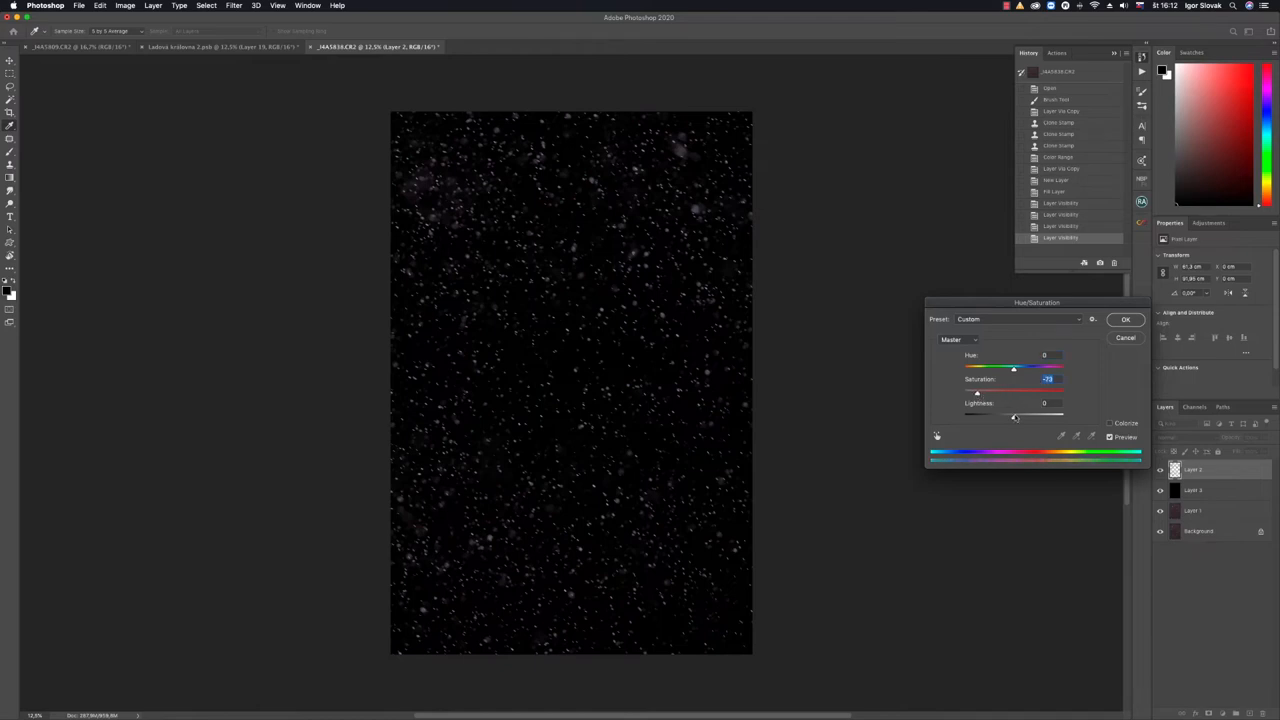
pyautogui.moveTo(1014, 414); pyautogui.dragTo(1016, 414)
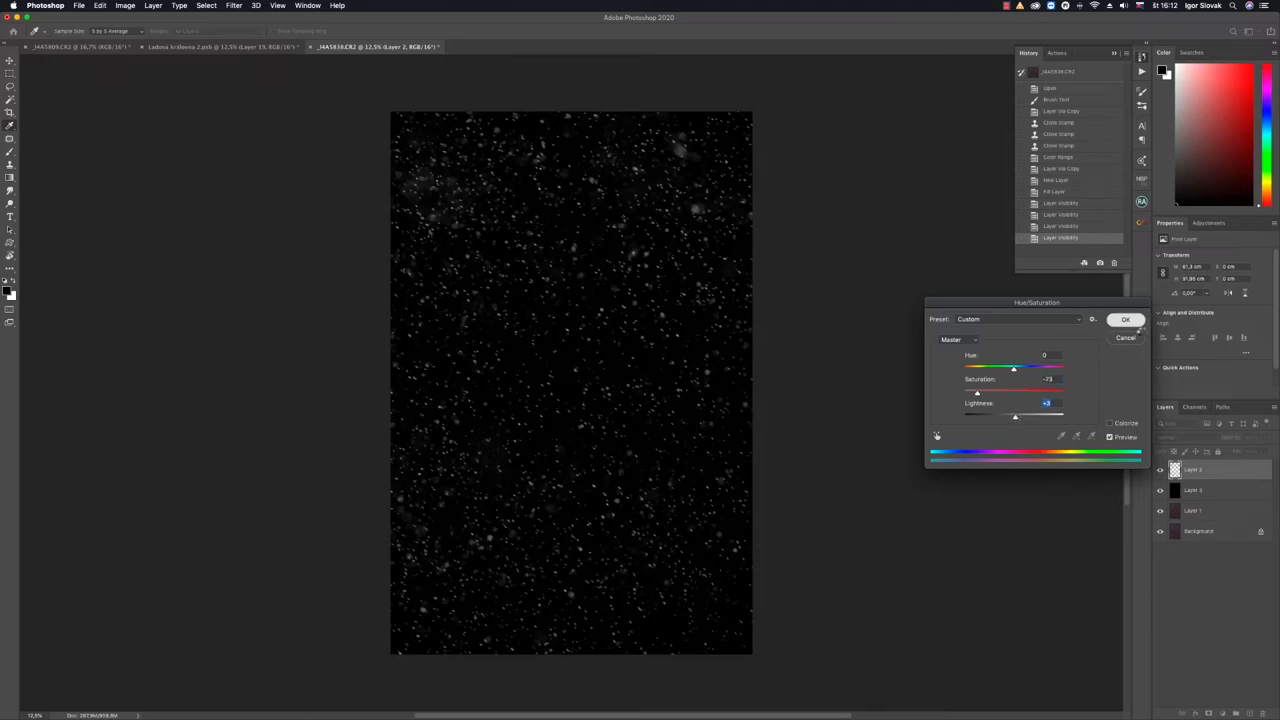
pyautogui.click(1124, 318)
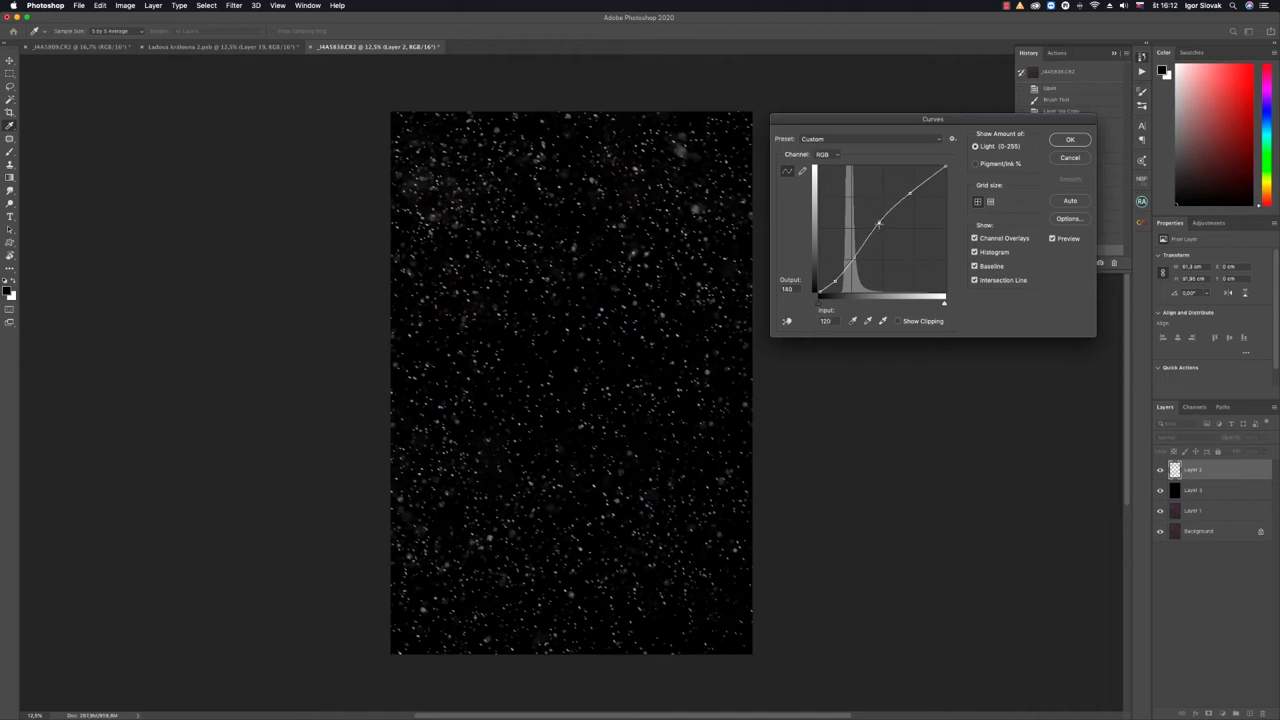
# Lift the Curves highlights to brighten the white snow specks and apply it
pyautogui.moveTo(876, 222); pyautogui.dragTo(880, 216)
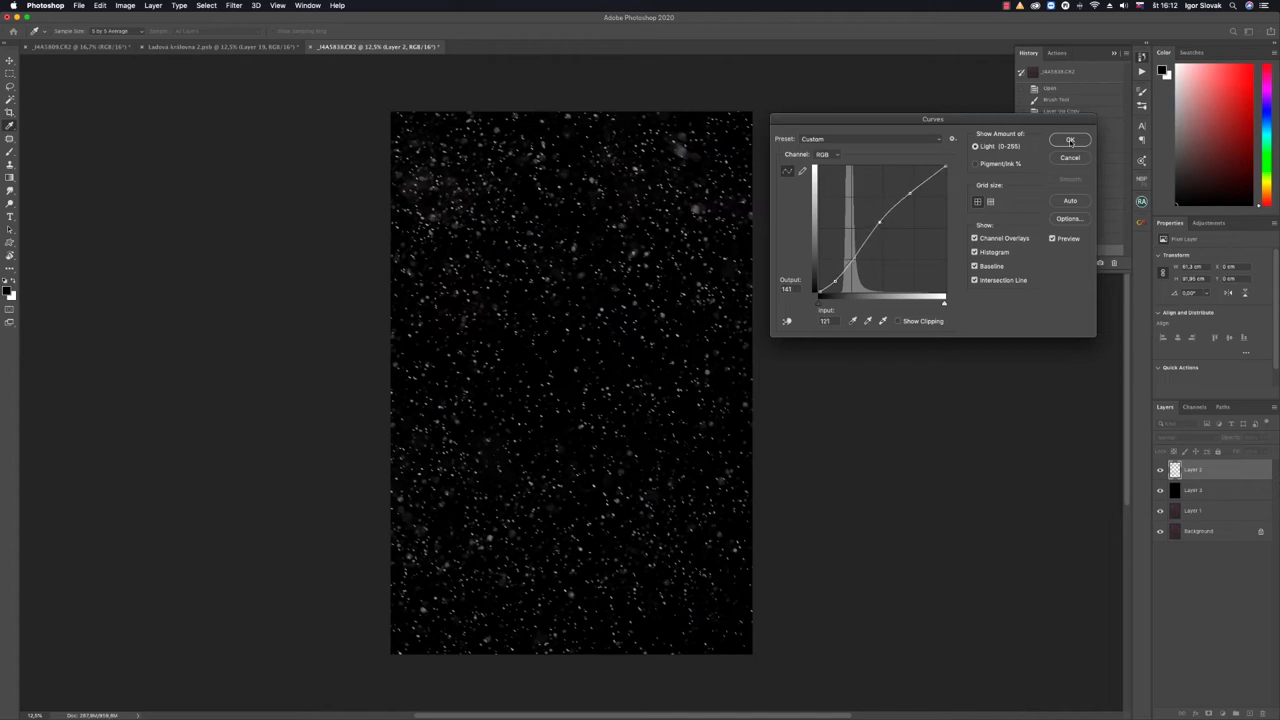
pyautogui.click(1068, 140)
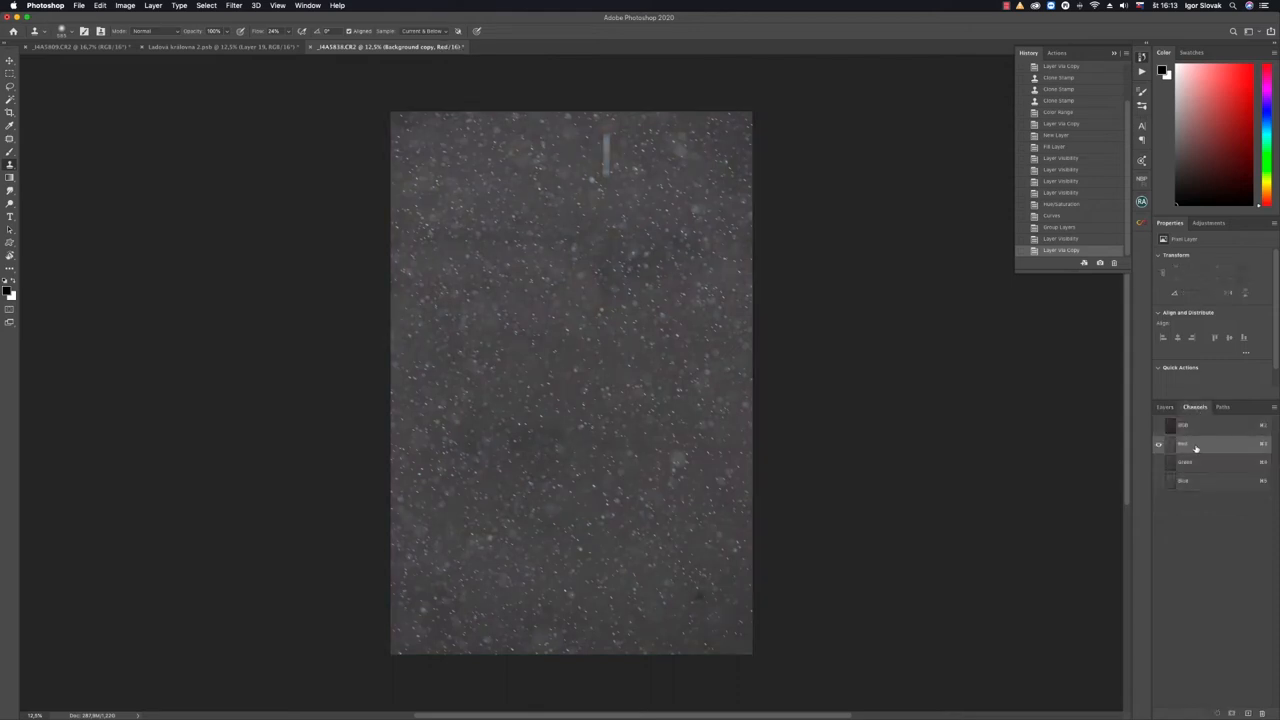
# Compare the Red, Green and Blue channels of the snow photo and settle on Green
pyautogui.click(1210, 460)
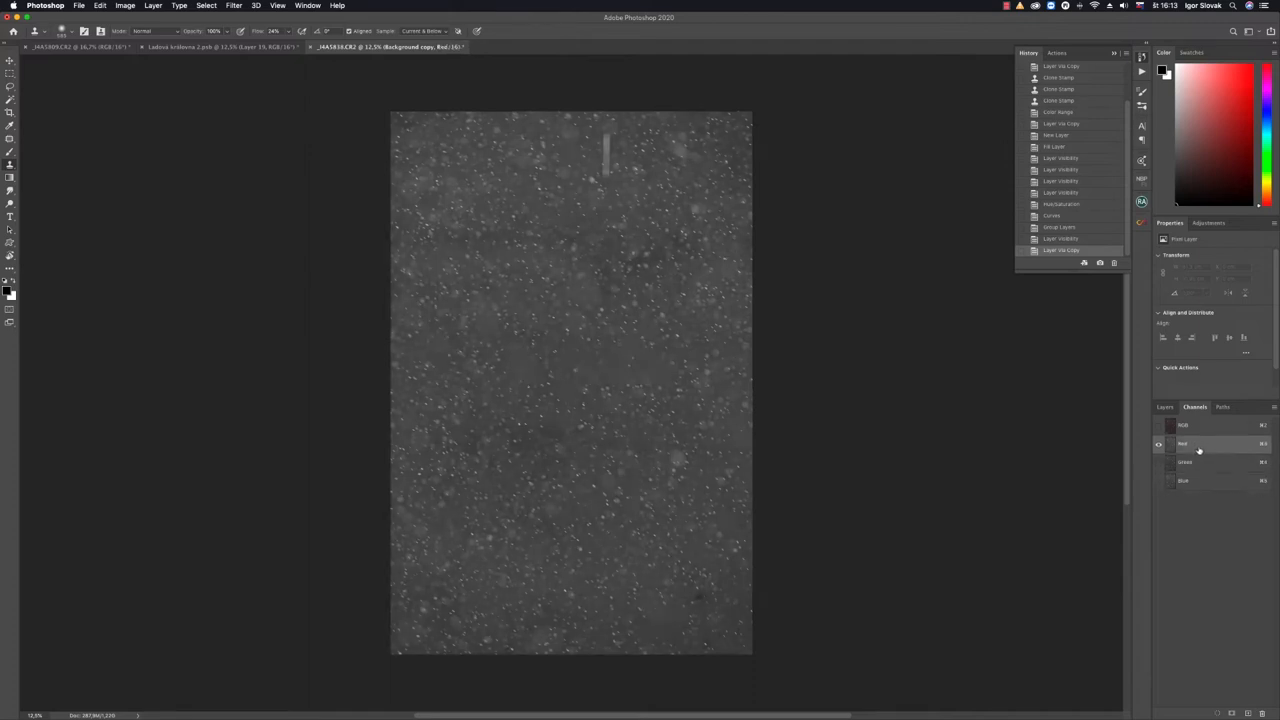
pyautogui.click(1204, 462)
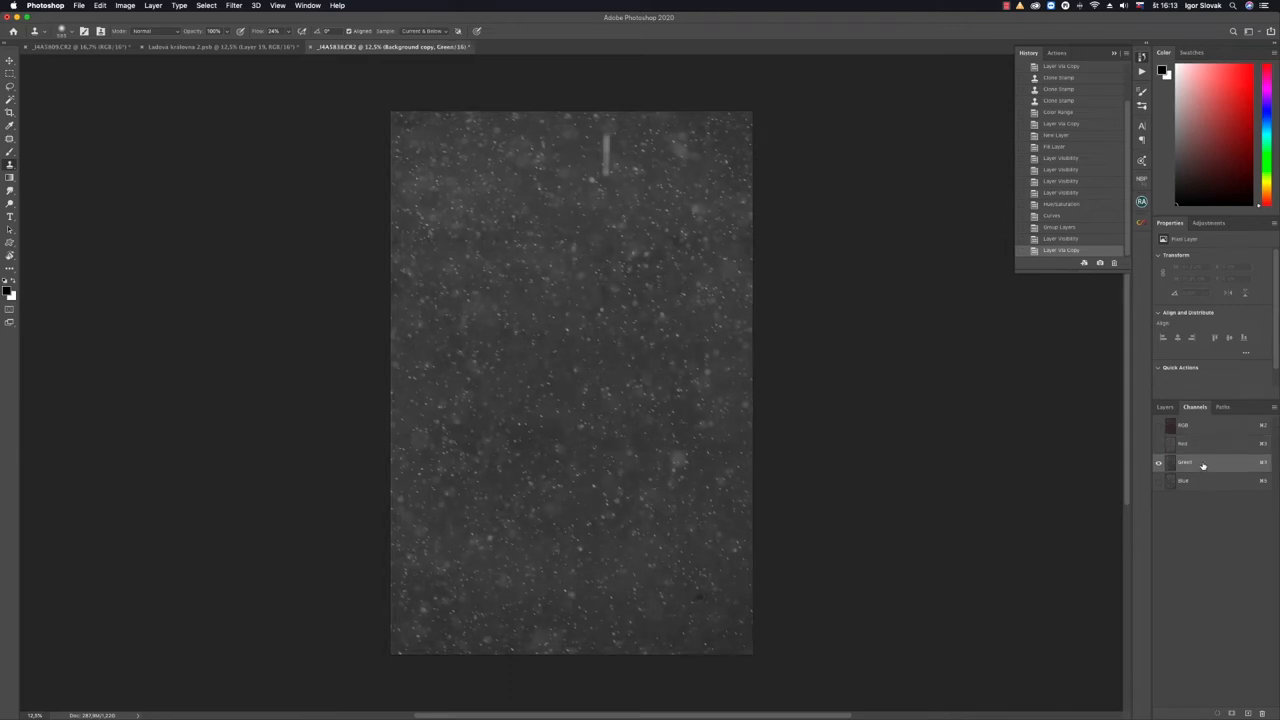
pyautogui.click(1202, 502)
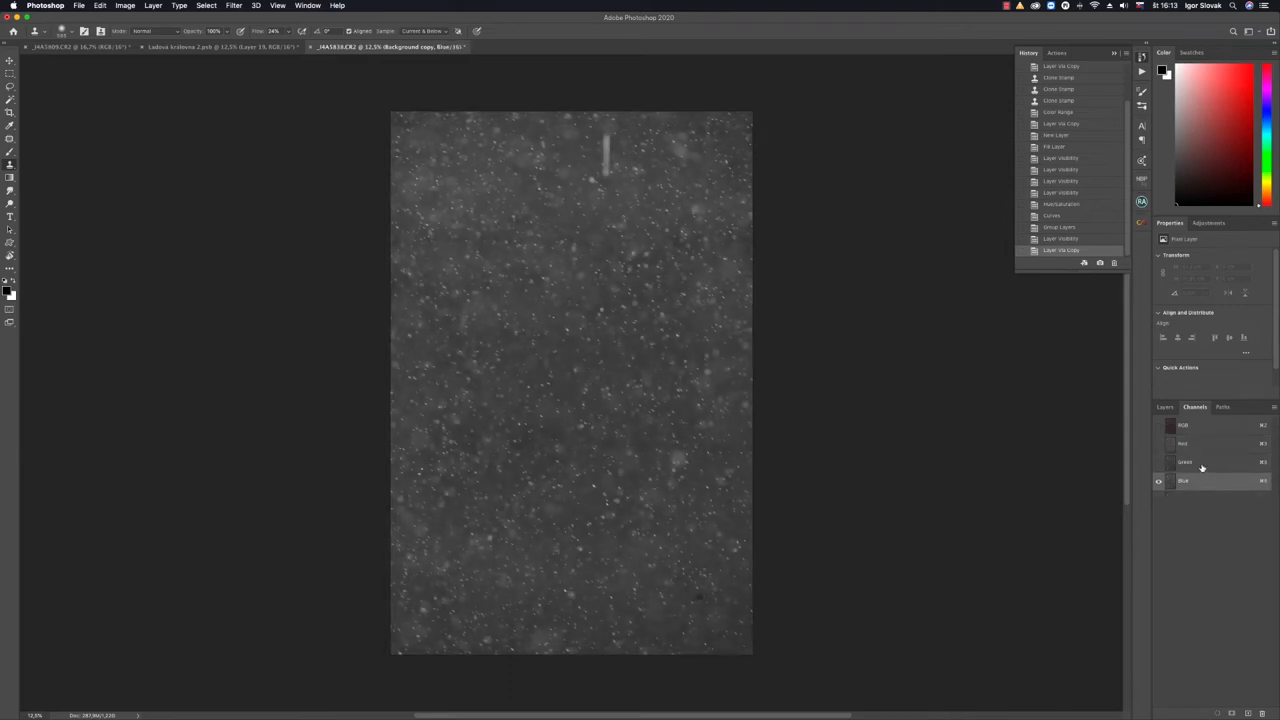
pyautogui.click(1196, 460)
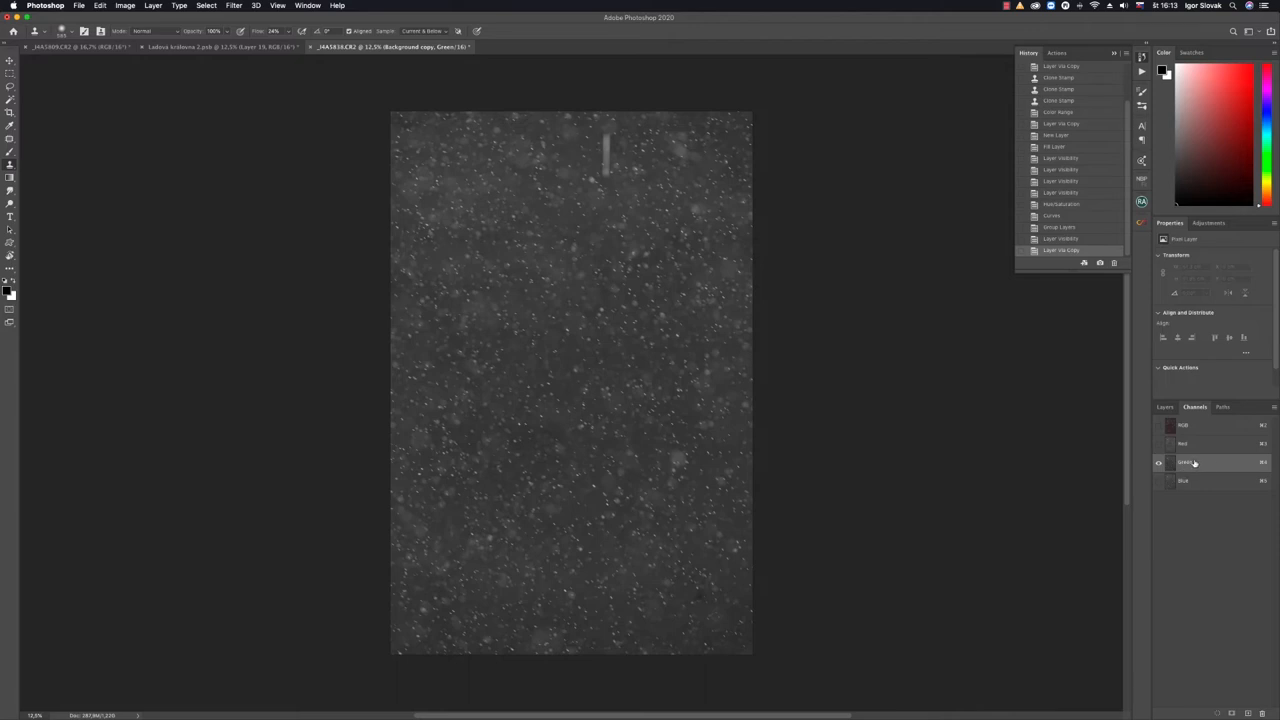
pyautogui.click(1180, 444)
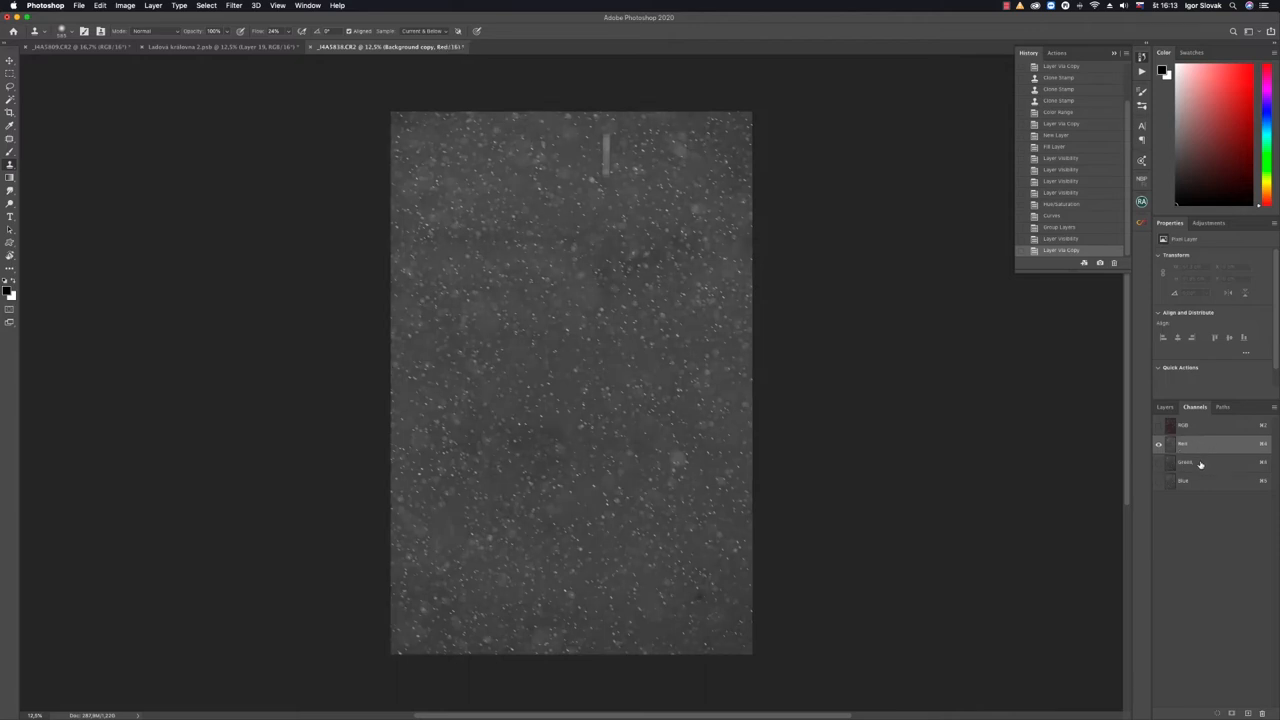
pyautogui.click(1200, 464)
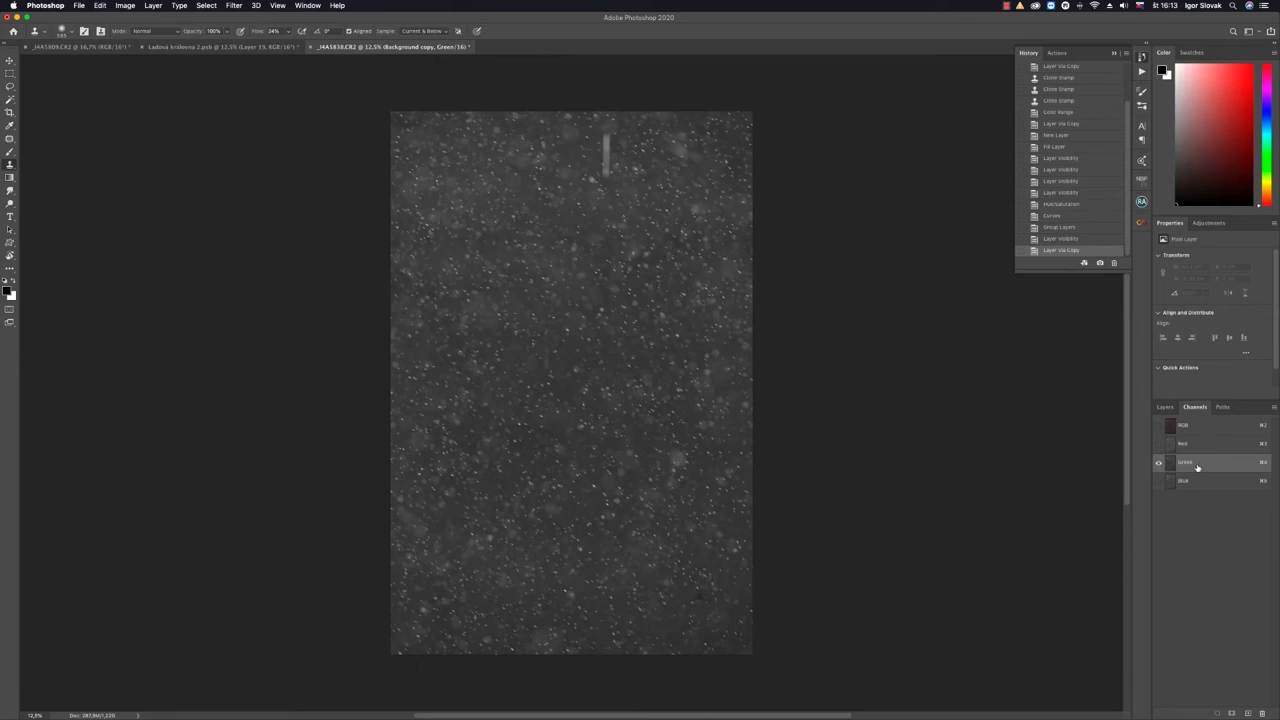
pyautogui.click(1158, 464)
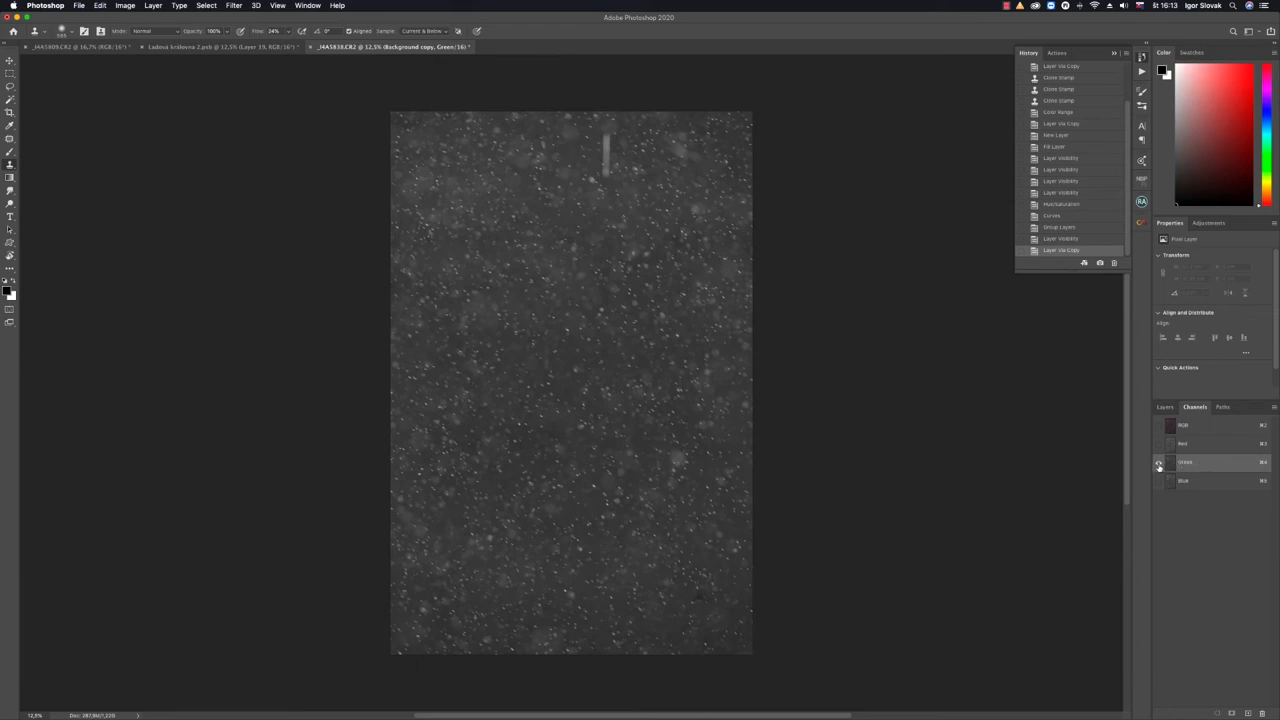
# Duplicate the Green channel and paste it as a new greyscale snow layer
pyautogui.click(1160, 448)
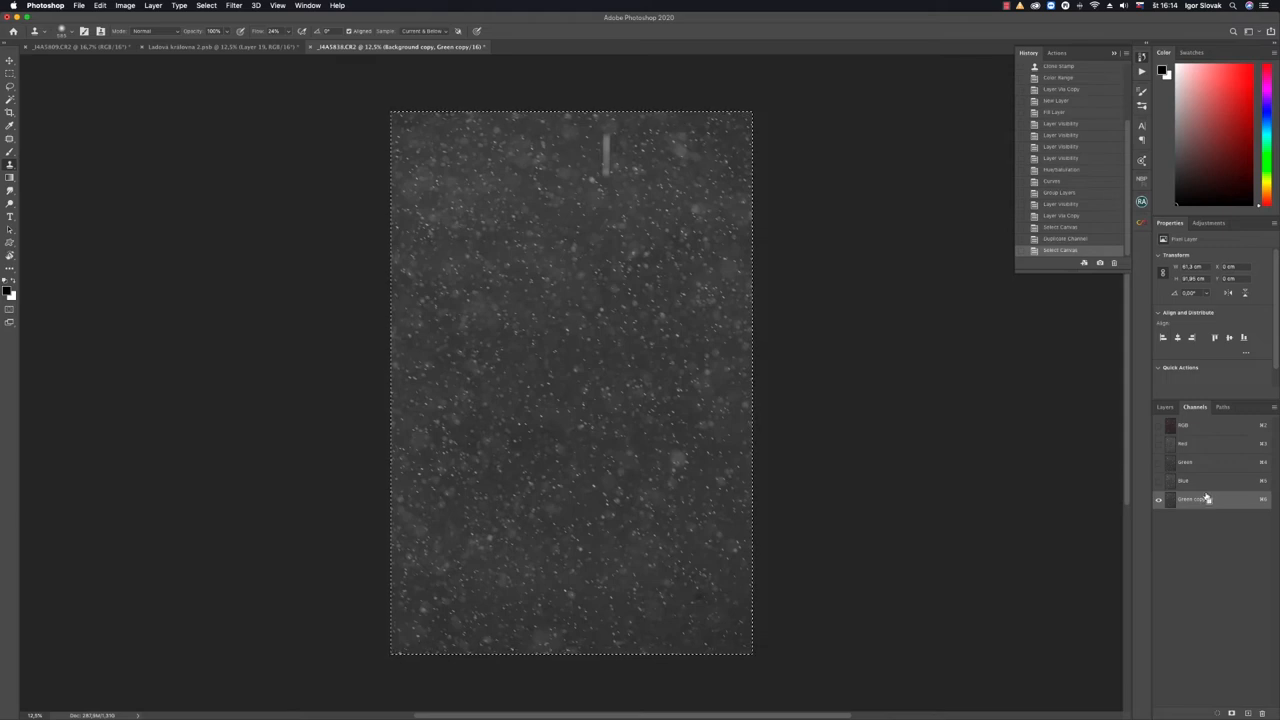
pyautogui.click(1164, 408)
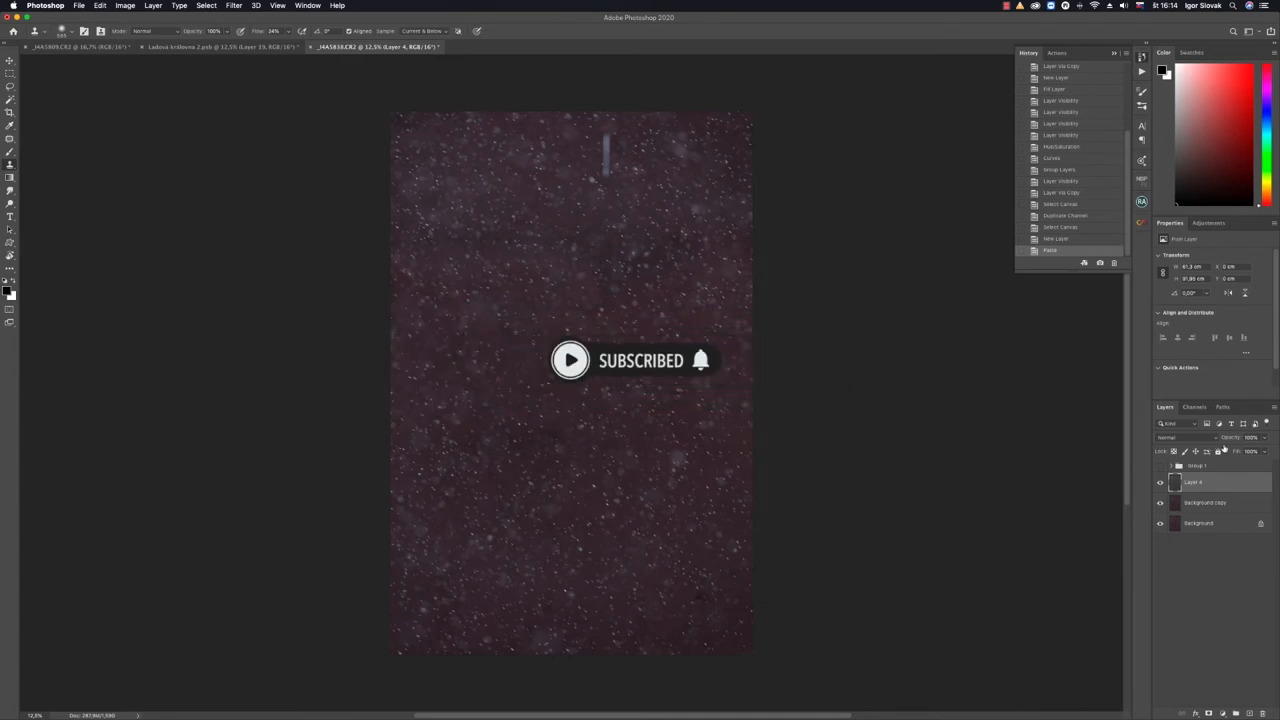
pyautogui.click(1160, 482)
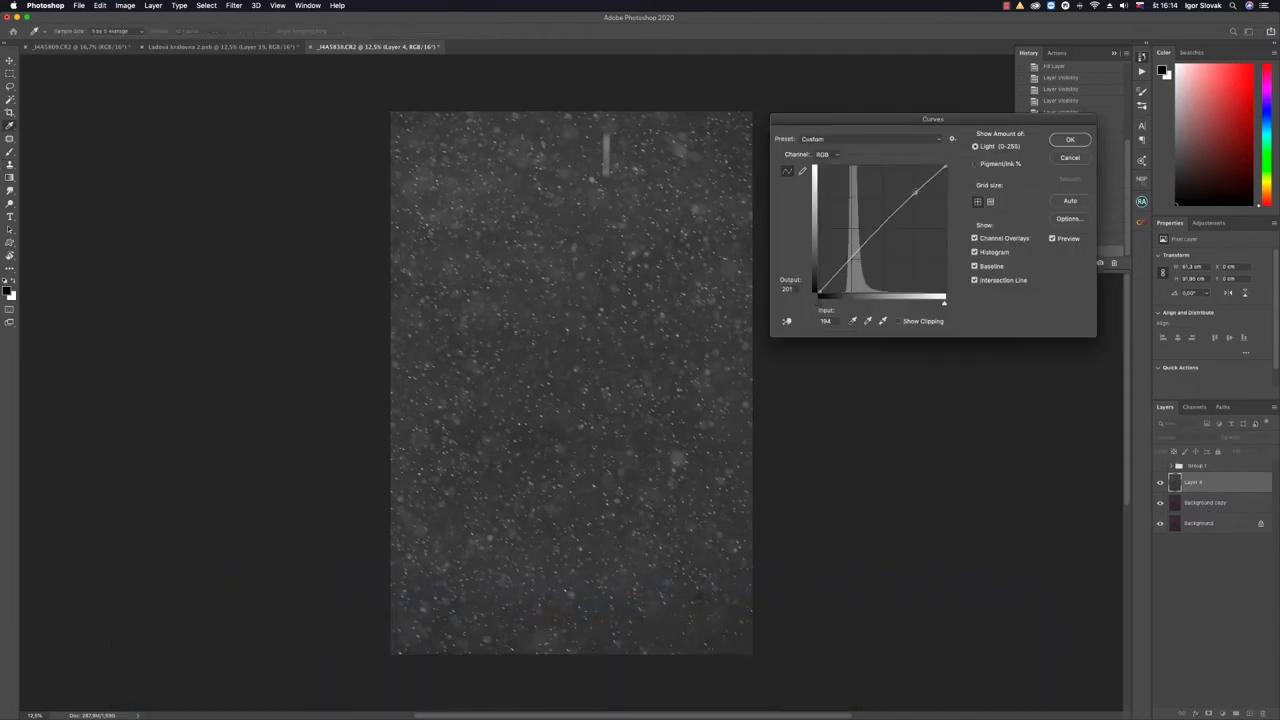
# Crush the grey background to black and keep the flakes bright with Curves, then apply
pyautogui.moveTo(916, 192); pyautogui.dragTo(904, 178)
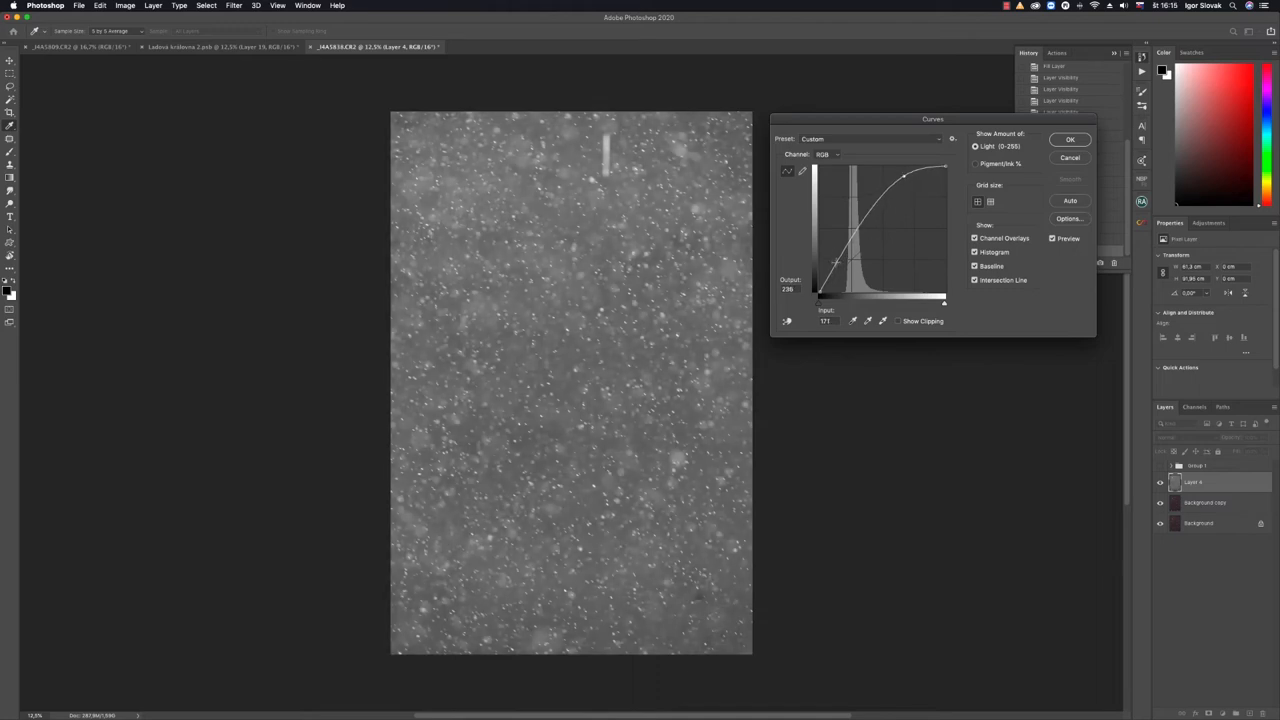
pyautogui.moveTo(840, 264); pyautogui.dragTo(856, 260)
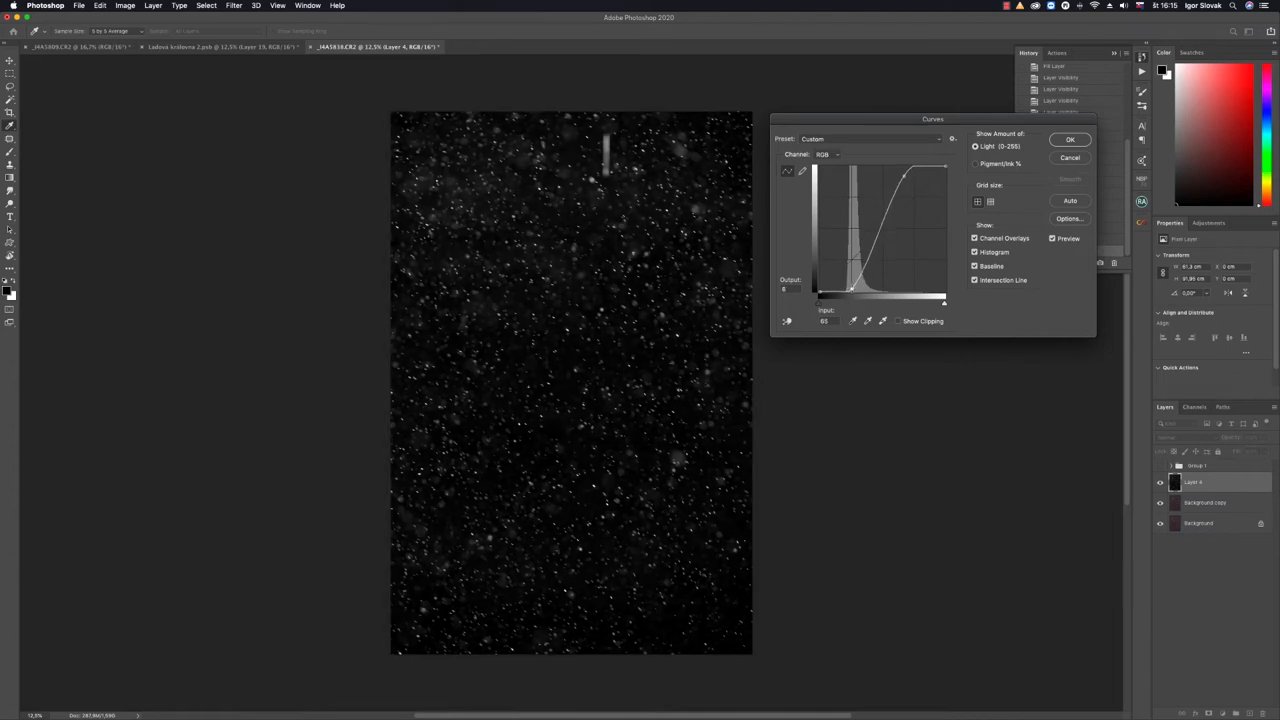
pyautogui.moveTo(900, 180); pyautogui.dragTo(910, 178)
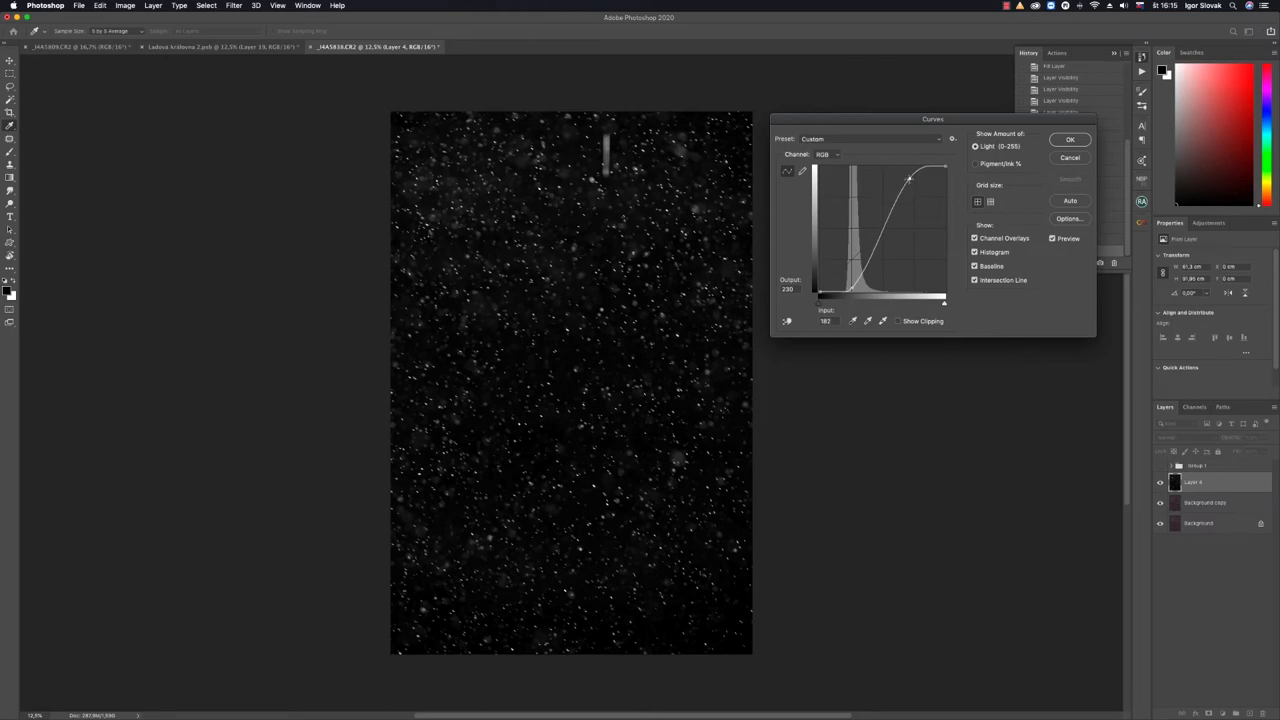
pyautogui.moveTo(908, 180); pyautogui.dragTo(888, 232)
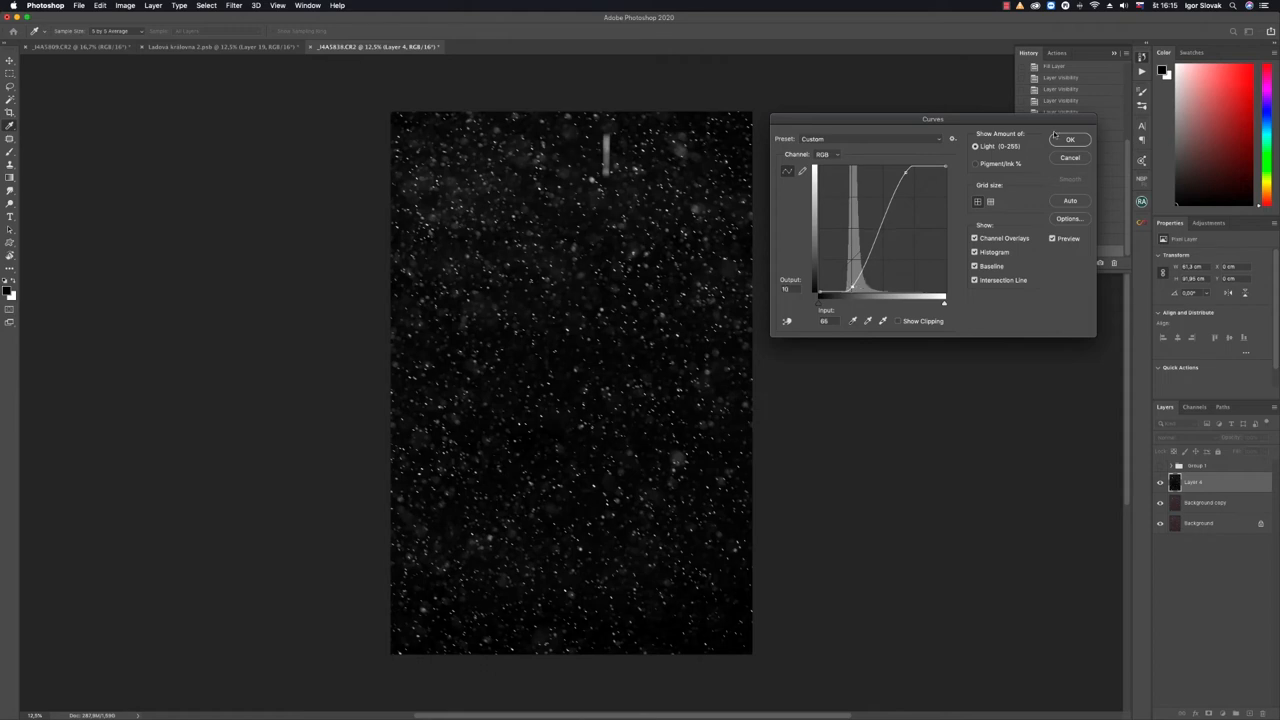
pyautogui.click(1068, 140)
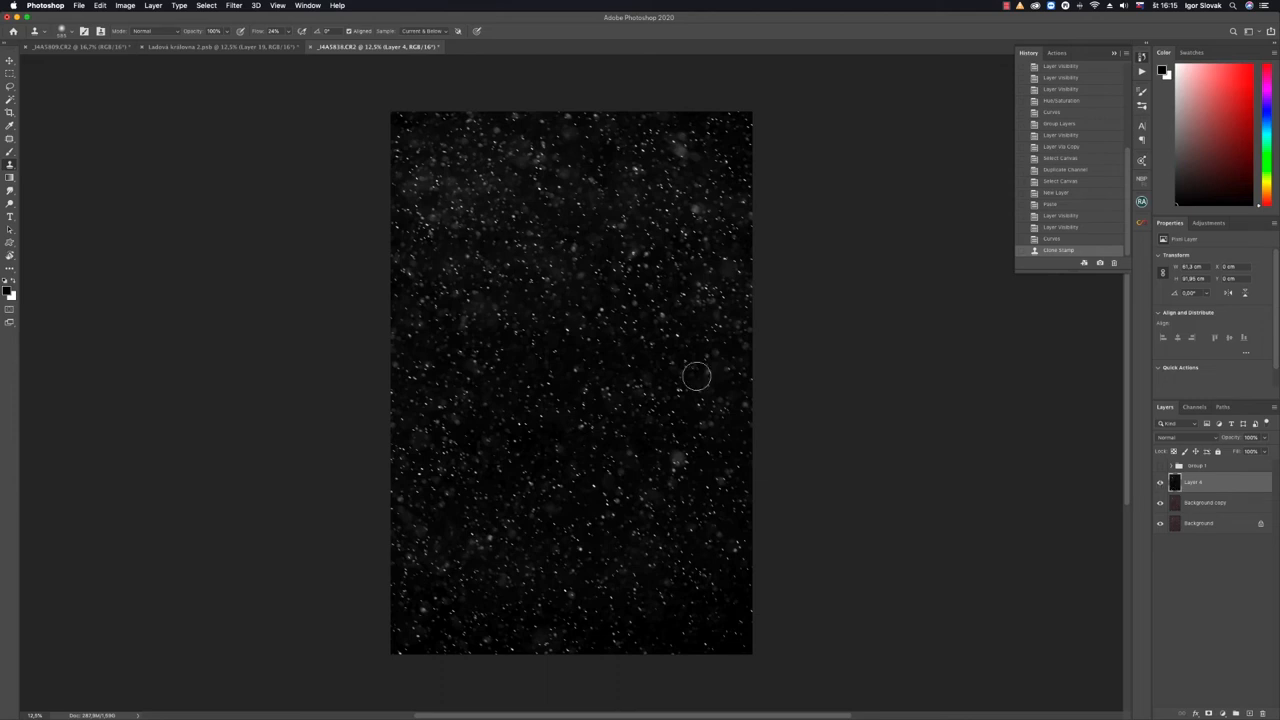
pyautogui.moveTo(696, 374)
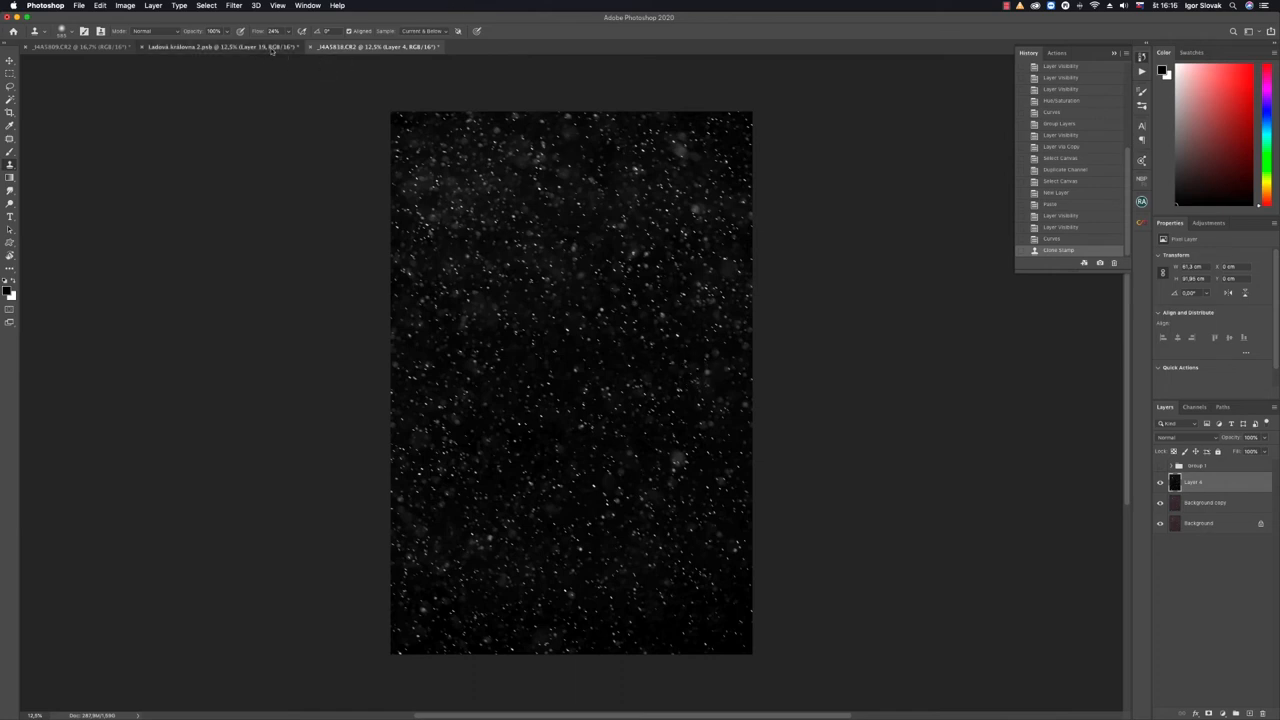
# Copy the snow-on-black image and paste it as a new layer over the waterfall portrait document
pyautogui.click(240, 58)
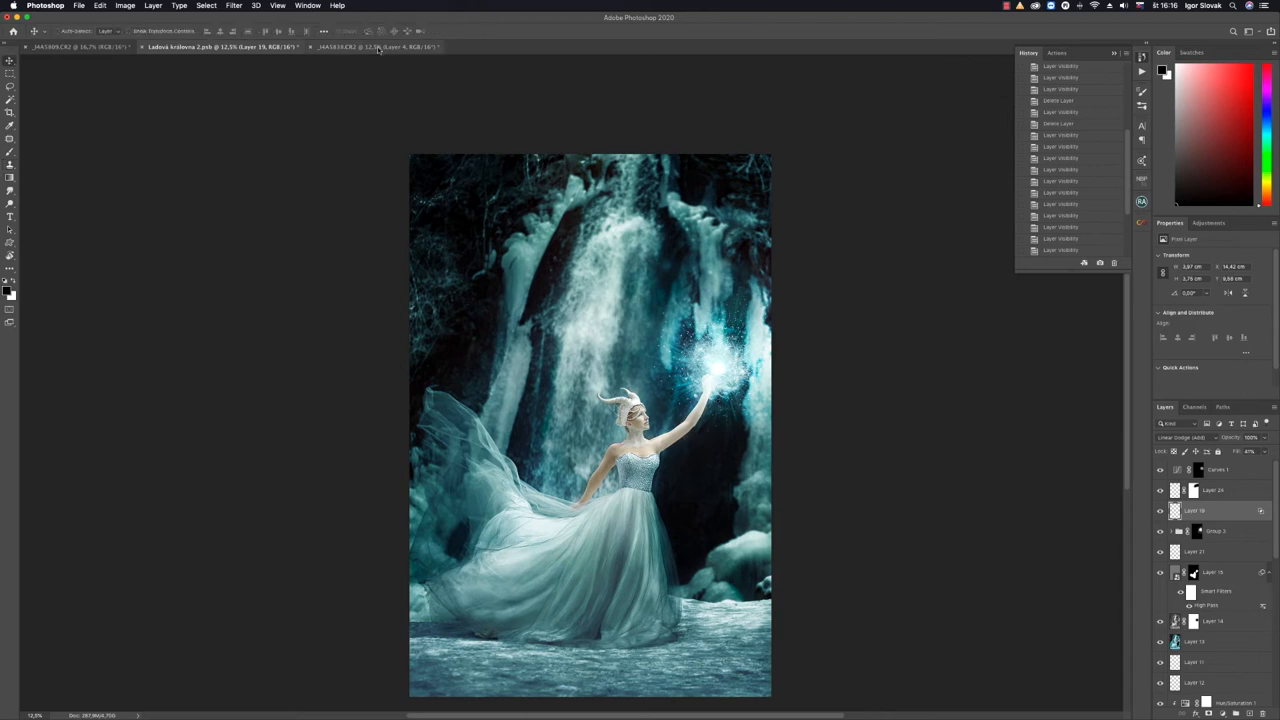
pyautogui.click(376, 48)
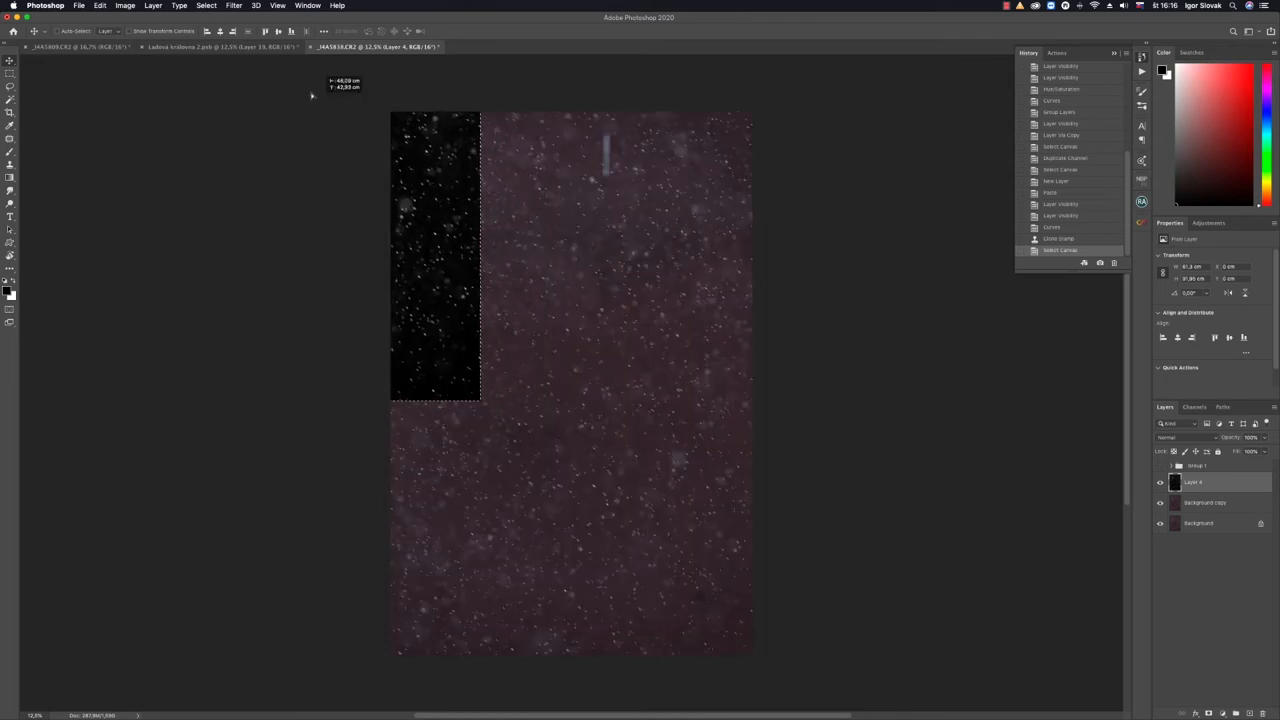
pyautogui.click(200, 56)
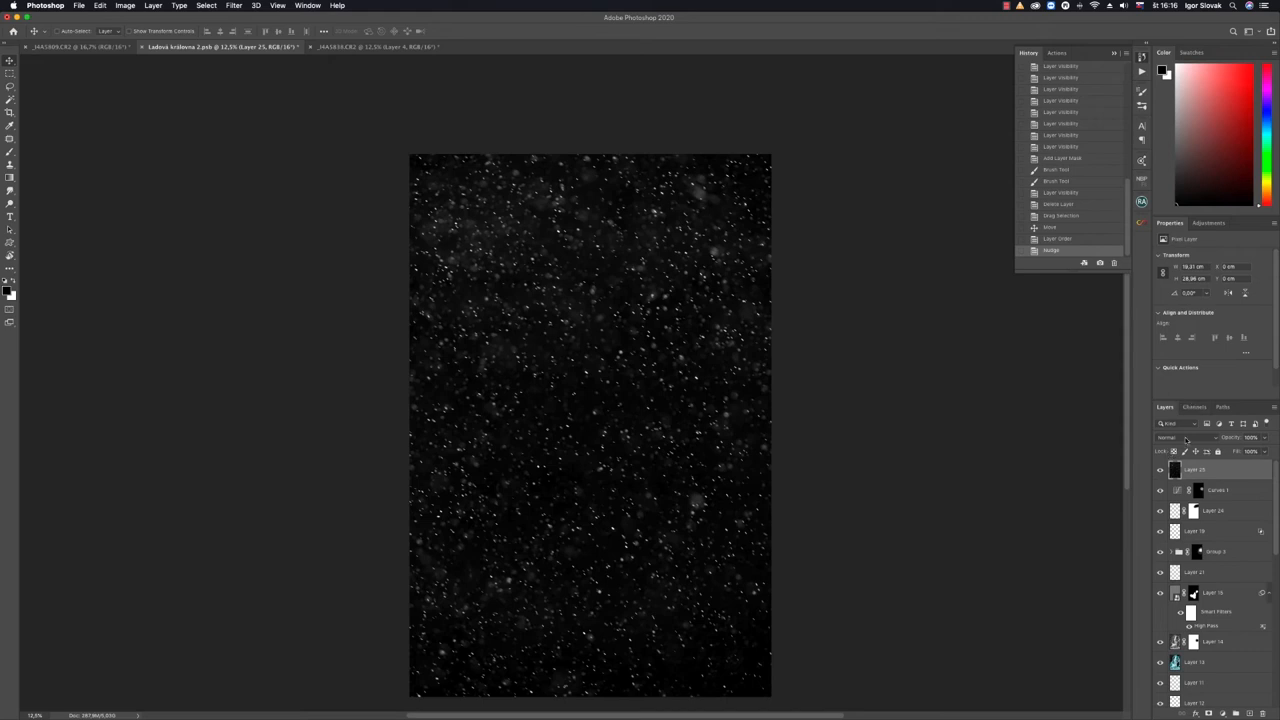
# Set the snow layer's blending mode to Screen so only the white flakes show
pyautogui.click(1172, 450)
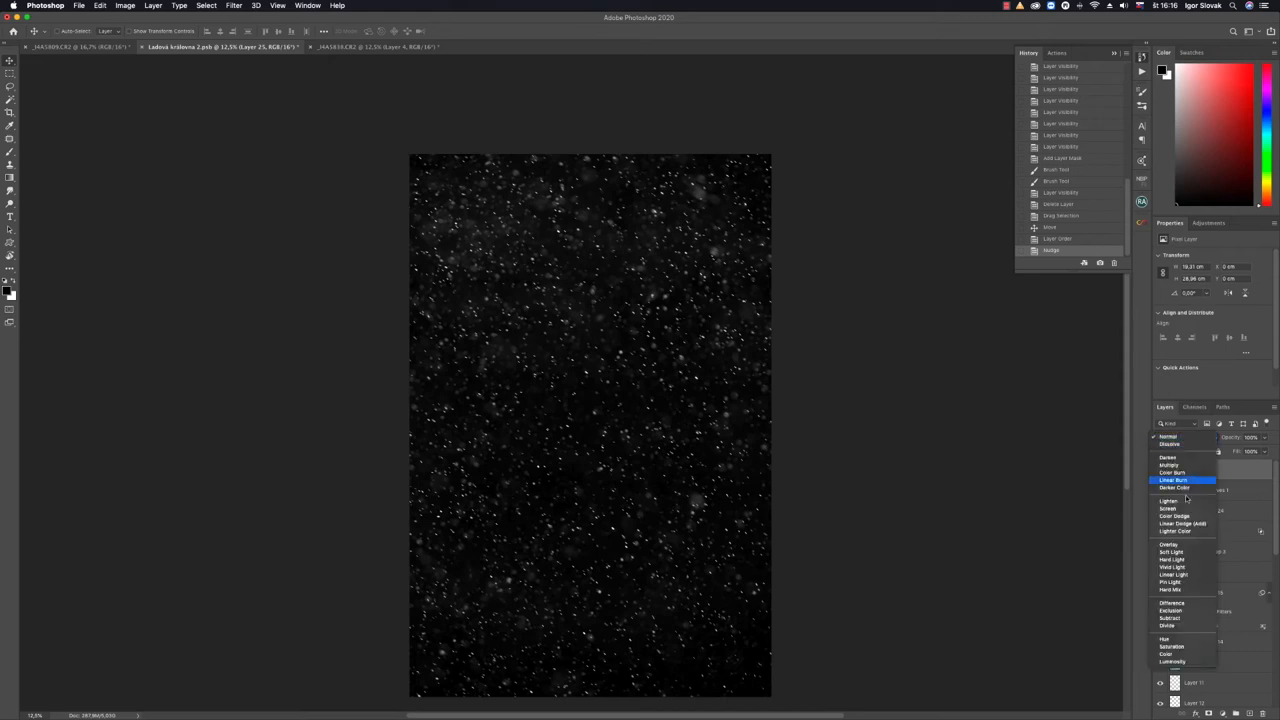
pyautogui.click(1168, 500)
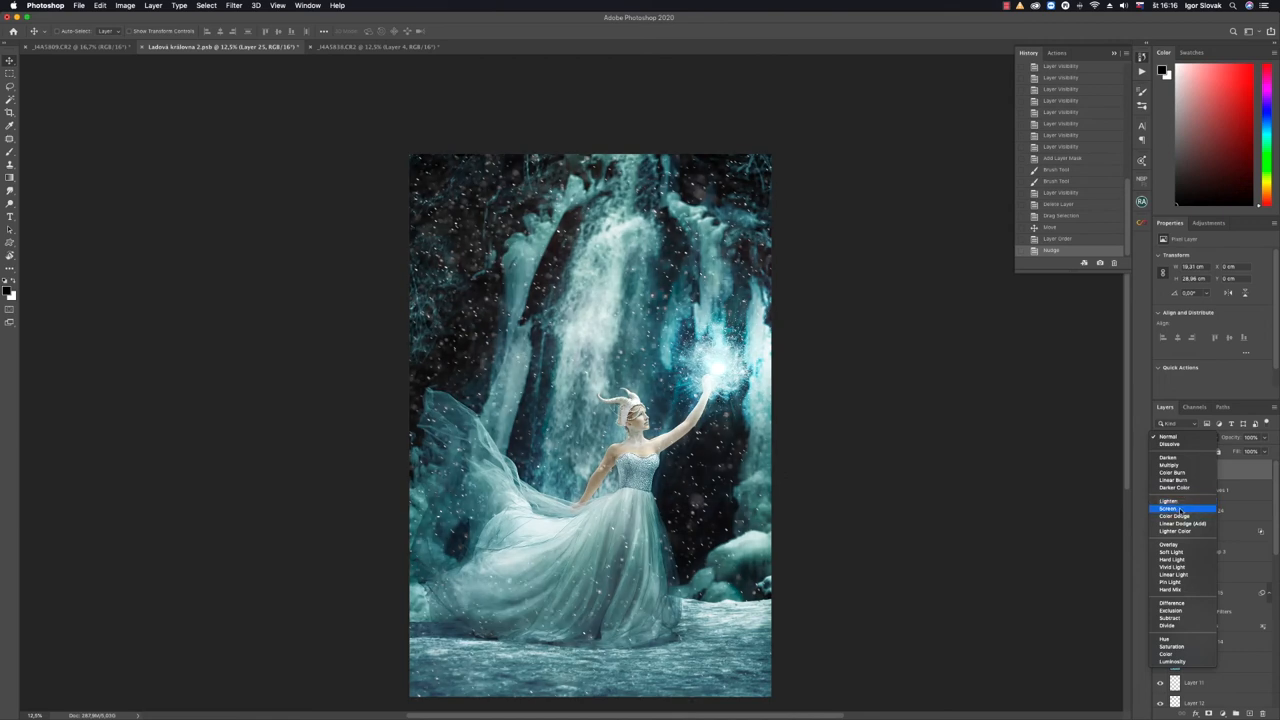
pyautogui.click(1168, 508)
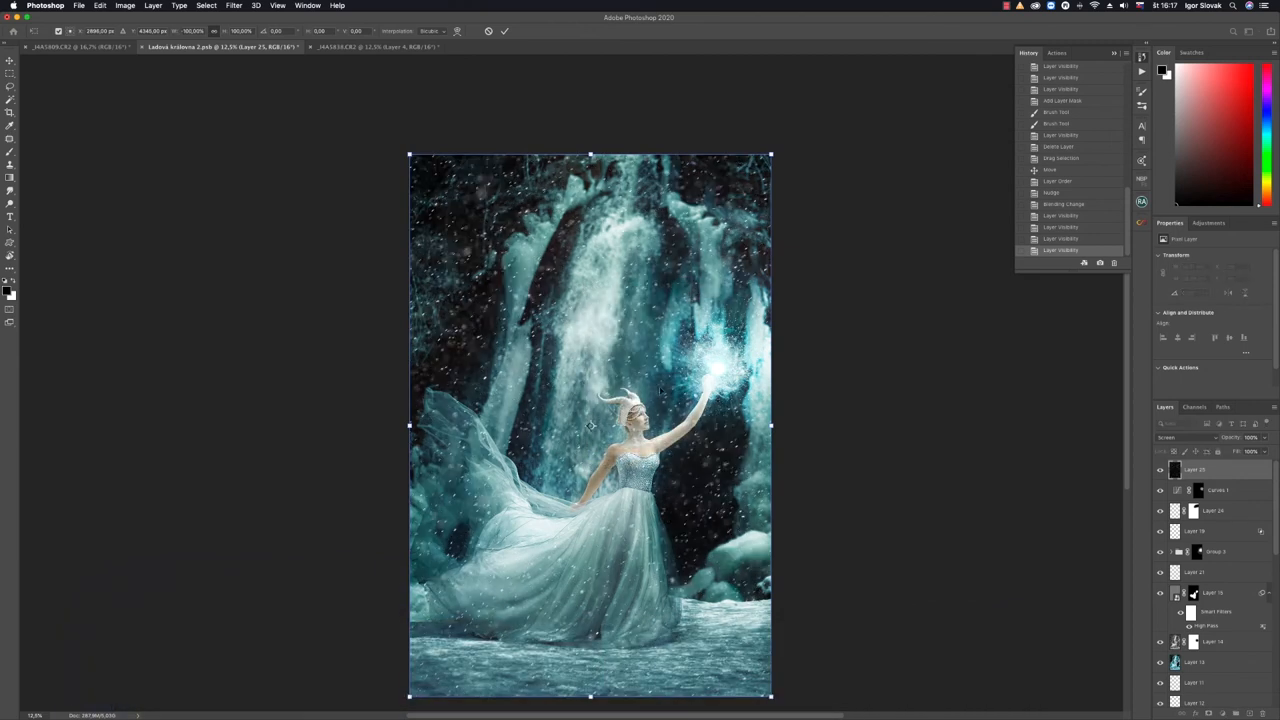
pyautogui.moveTo(688, 360)
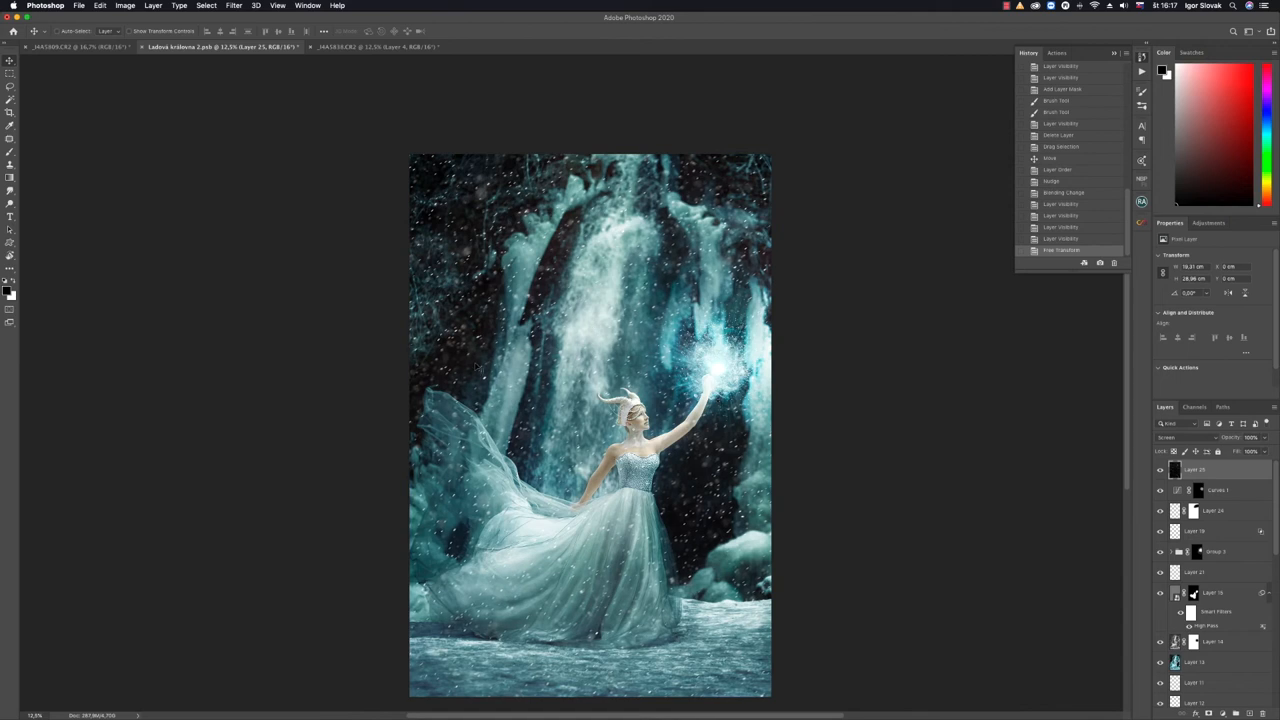
pyautogui.moveTo(570, 332)
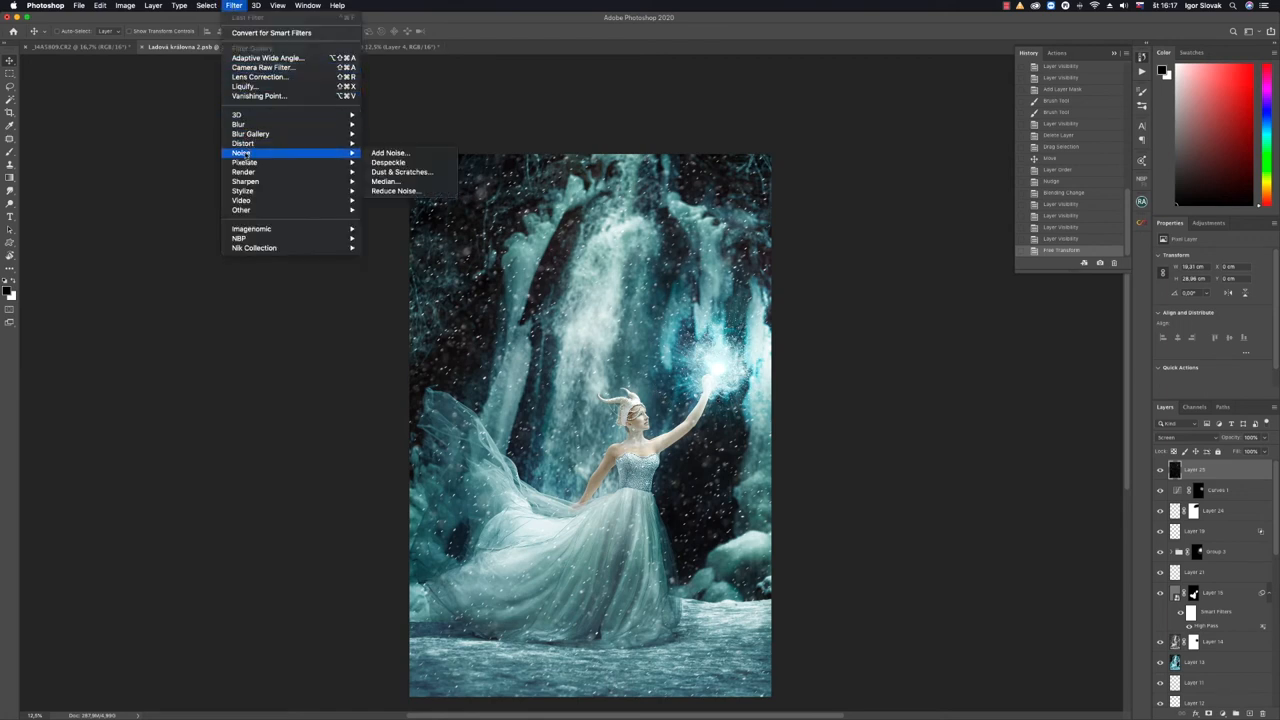
pyautogui.moveTo(240, 124)
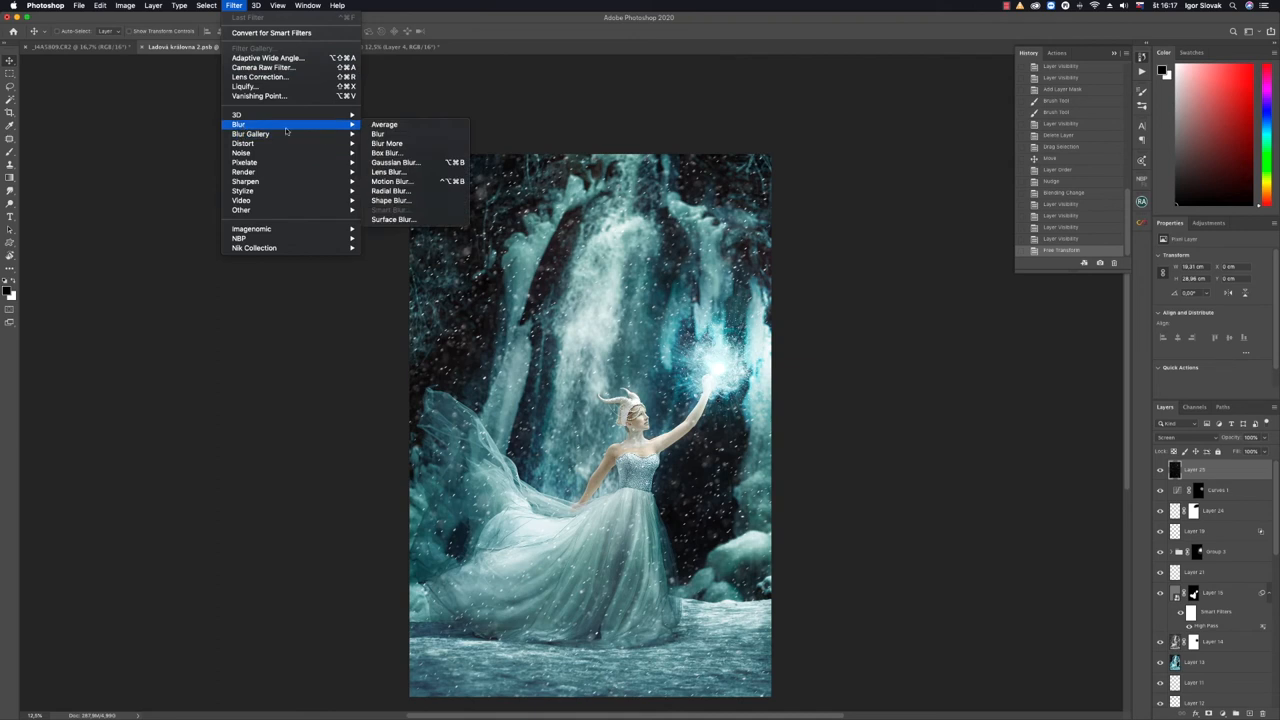
pyautogui.moveTo(398, 182)
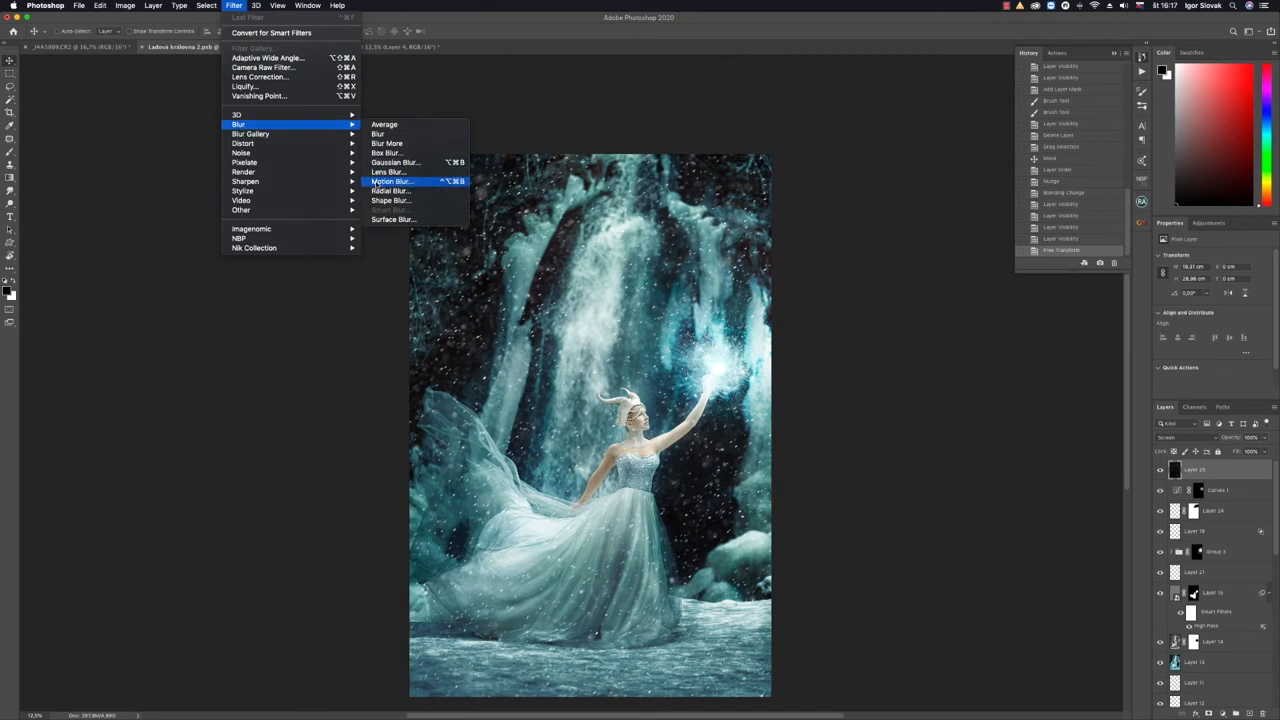
# Apply a Motion Blur to the snow layer, adjusting angle and distance into wind-driven streaks
pyautogui.click(384, 180)
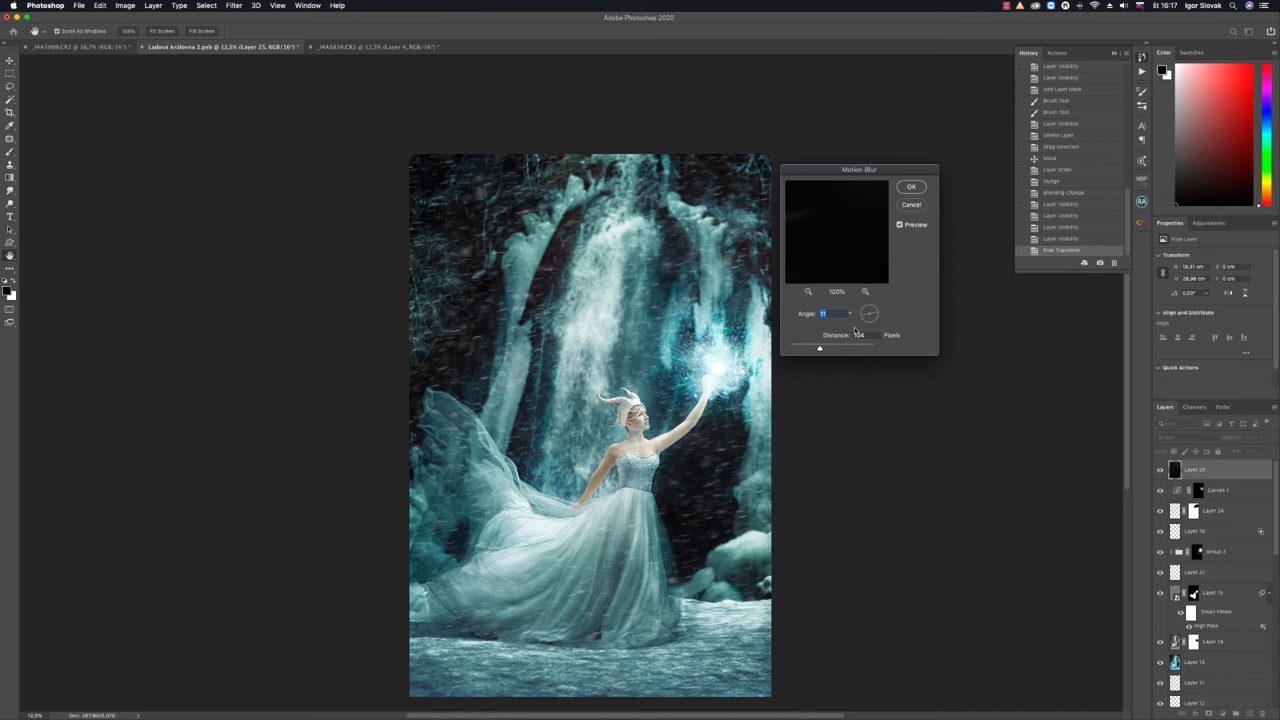
pyautogui.moveTo(820, 348); pyautogui.dragTo(816, 348)
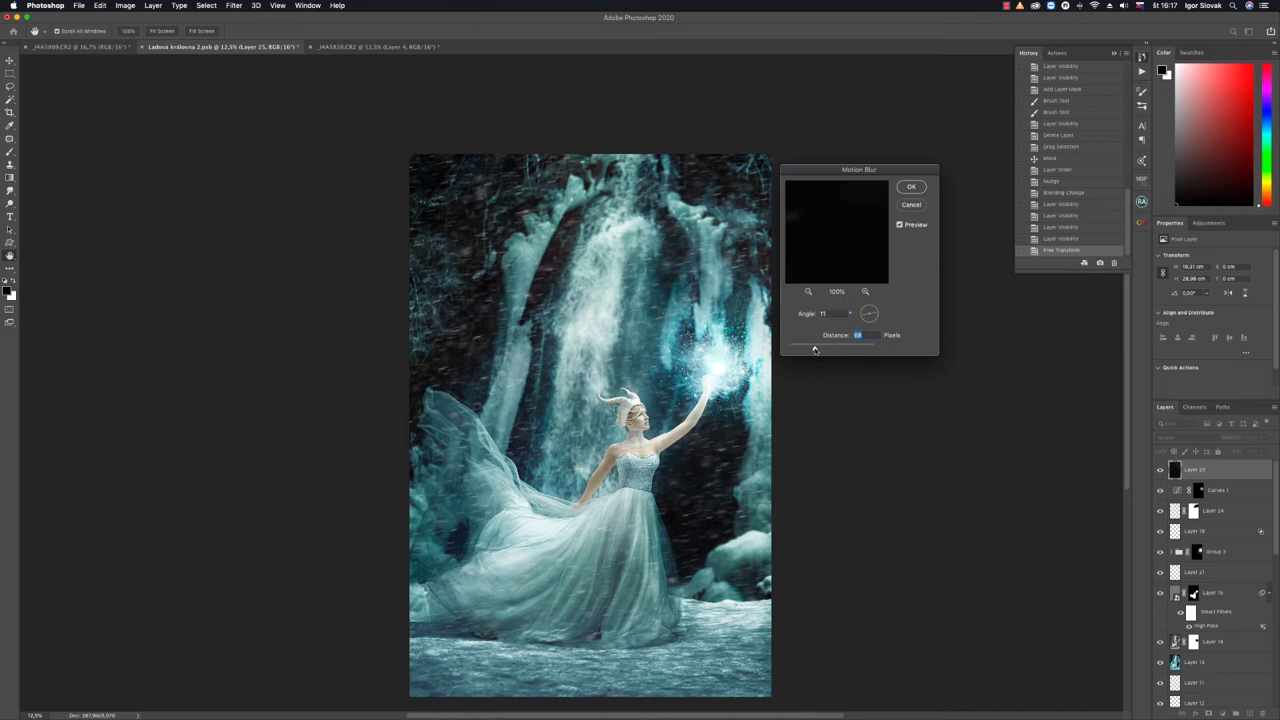
pyautogui.moveTo(816, 344); pyautogui.dragTo(808, 344)
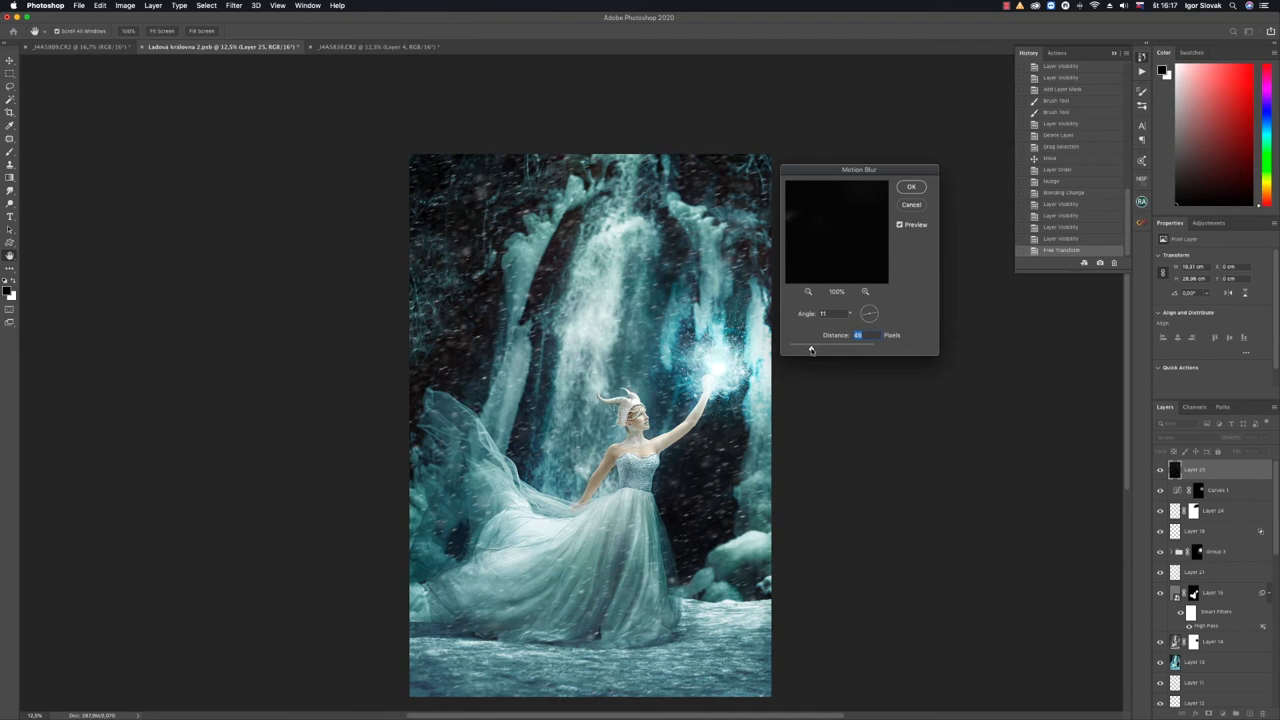
pyautogui.moveTo(810, 344); pyautogui.dragTo(802, 348)
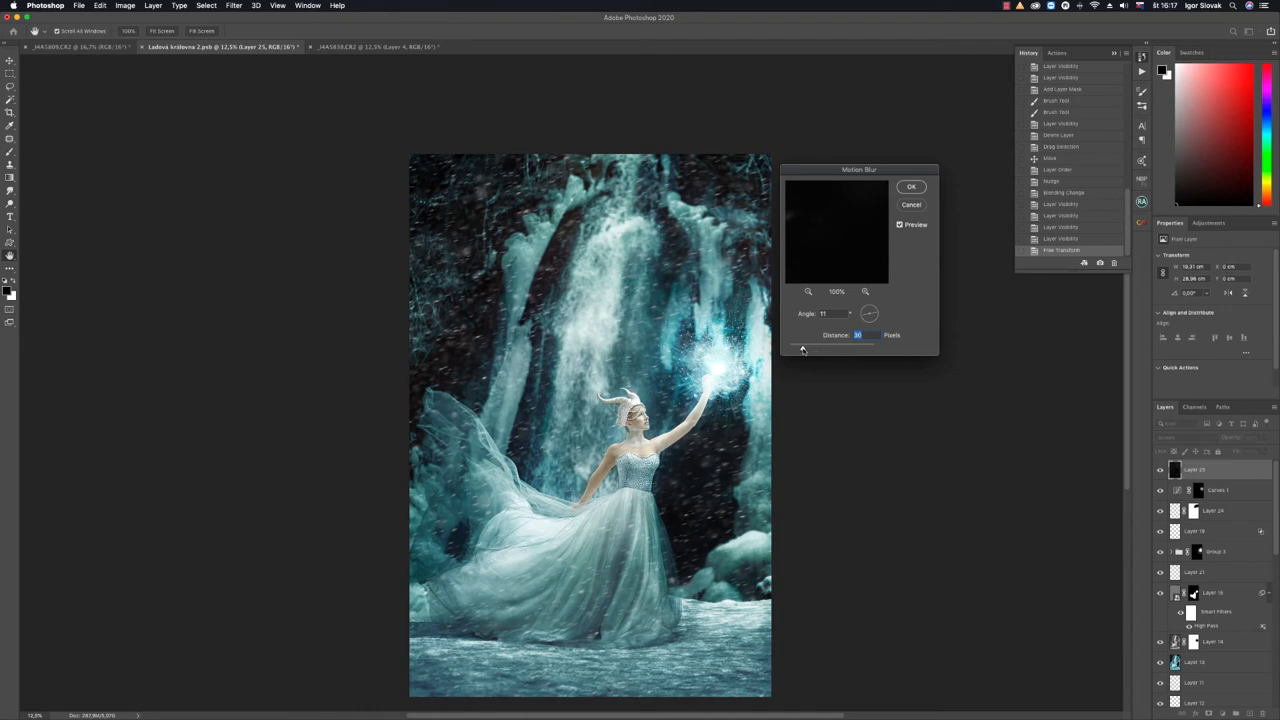
pyautogui.moveTo(800, 344); pyautogui.dragTo(824, 348)
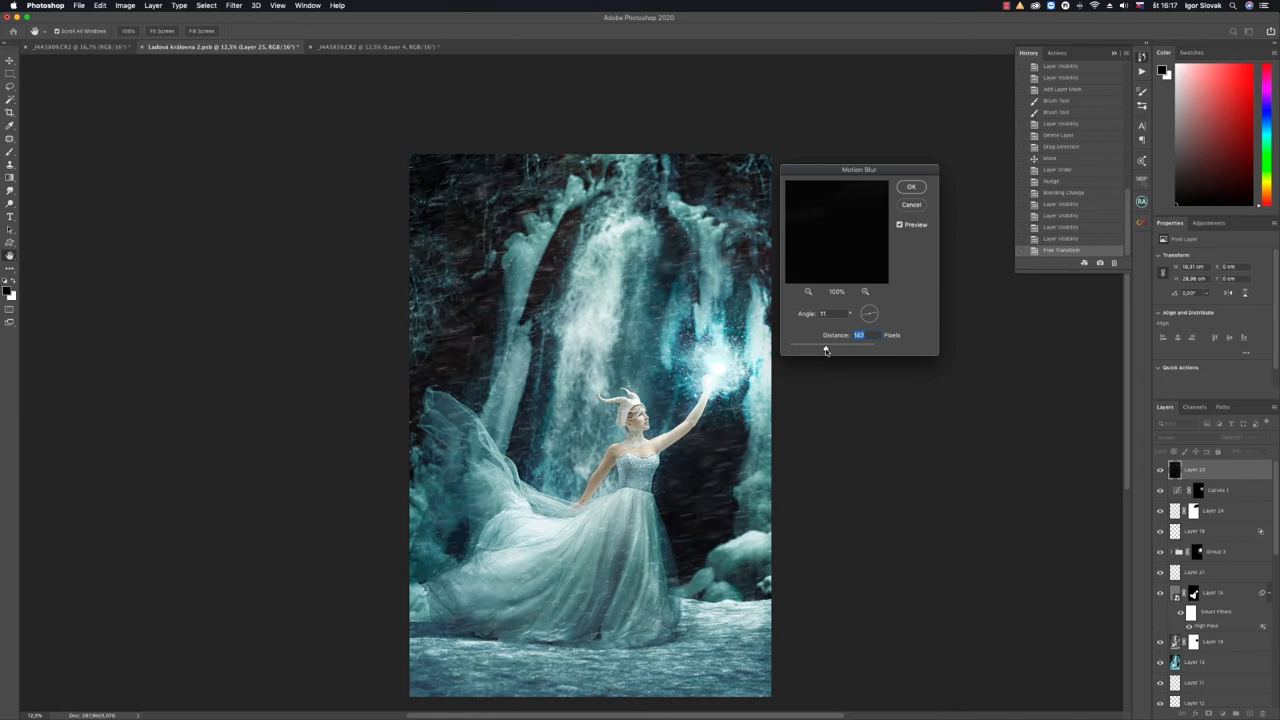
pyautogui.moveTo(826, 344); pyautogui.dragTo(818, 344)
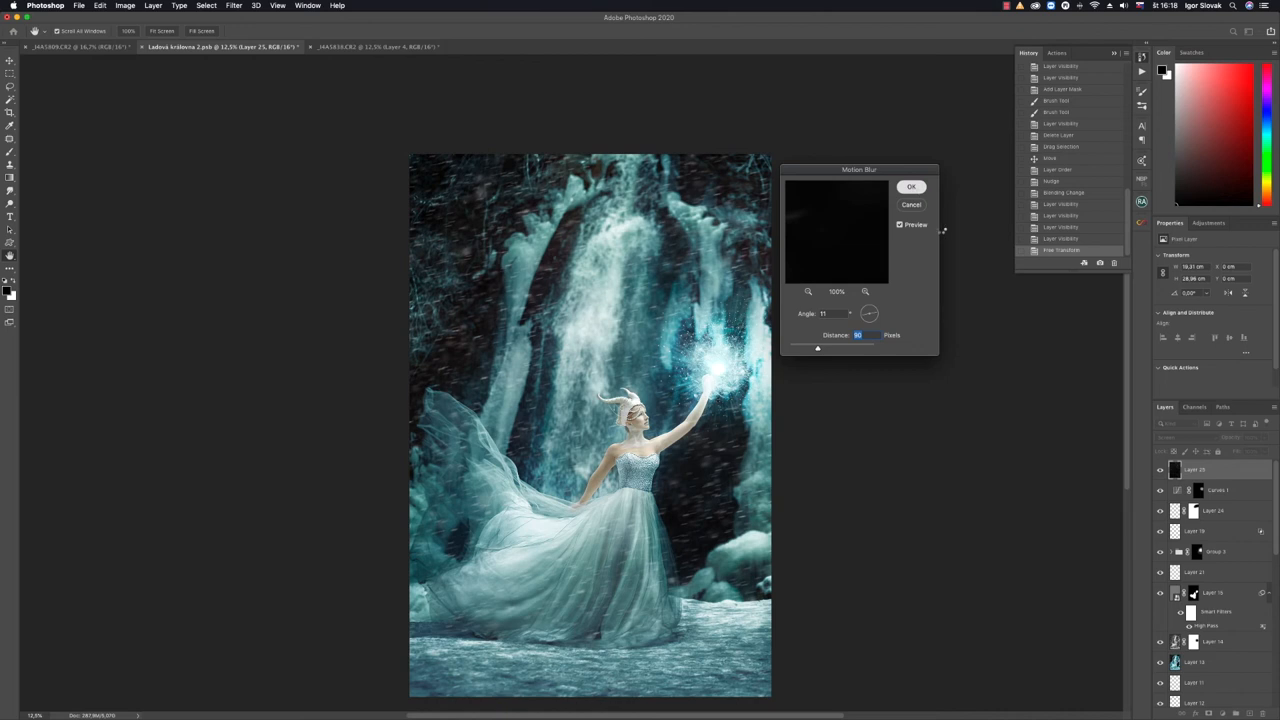
pyautogui.click(912, 188)
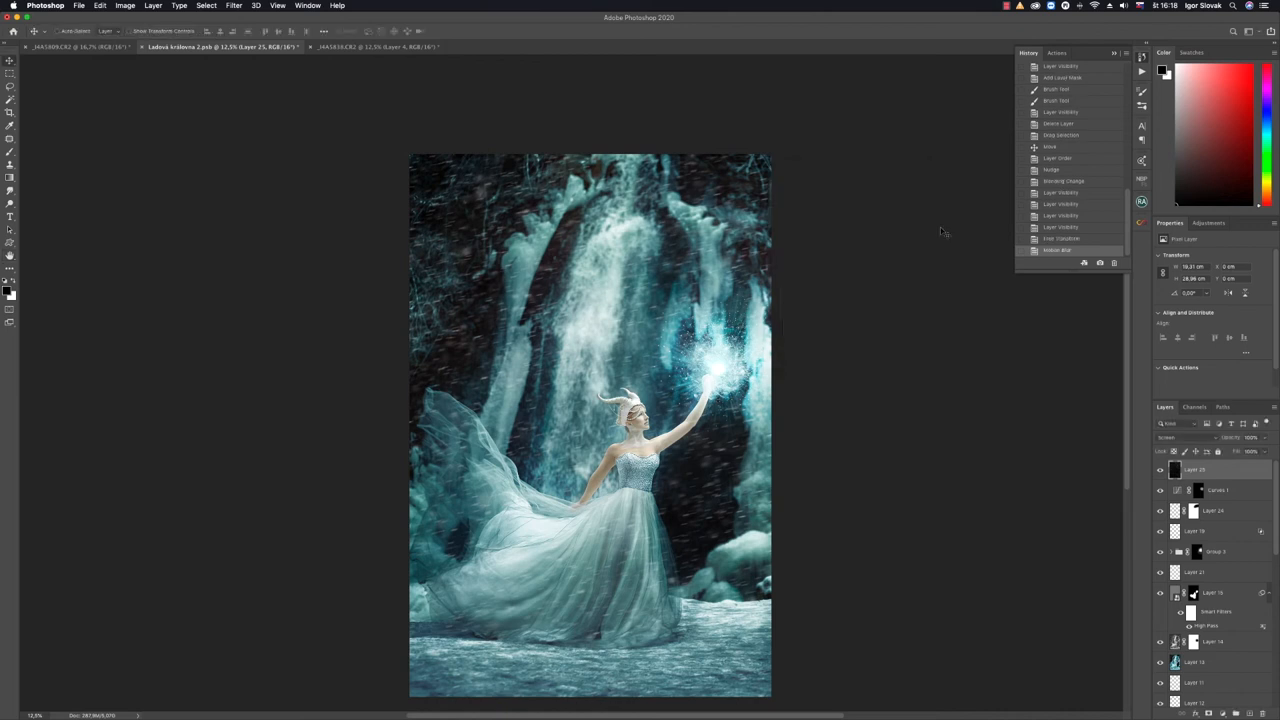
pyautogui.moveTo(1092, 482)
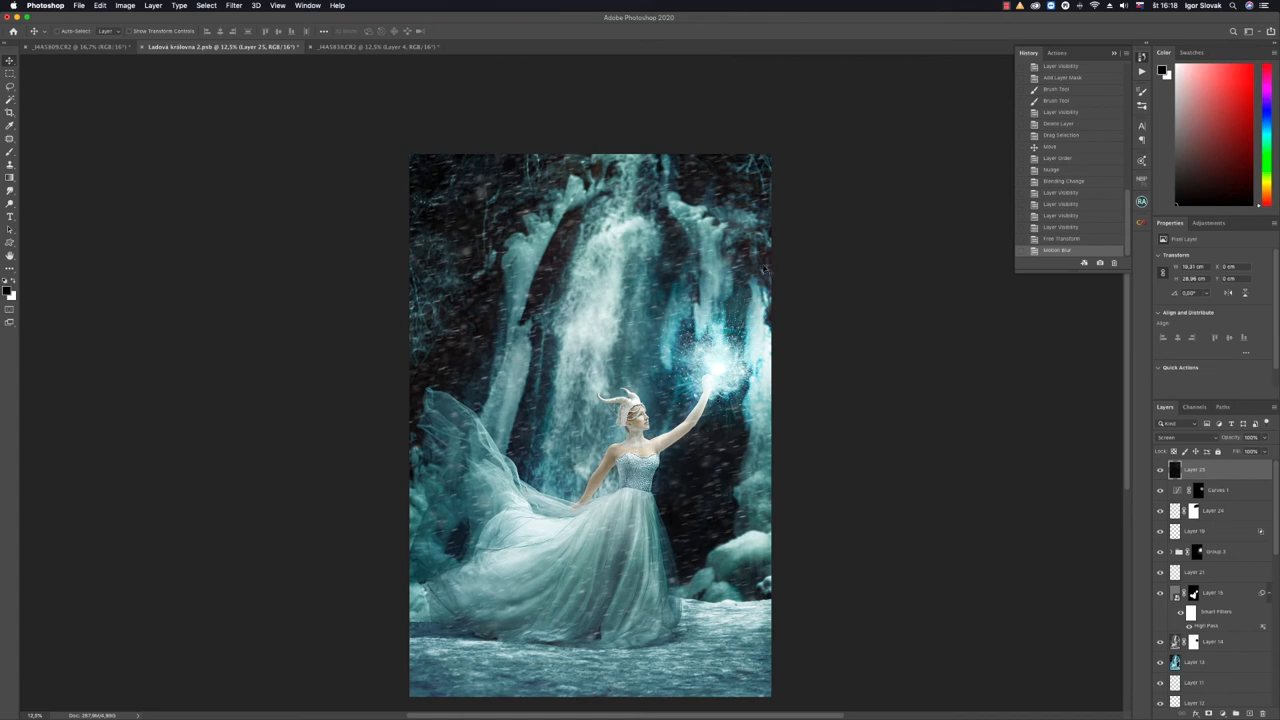
pyautogui.click(364, 48)
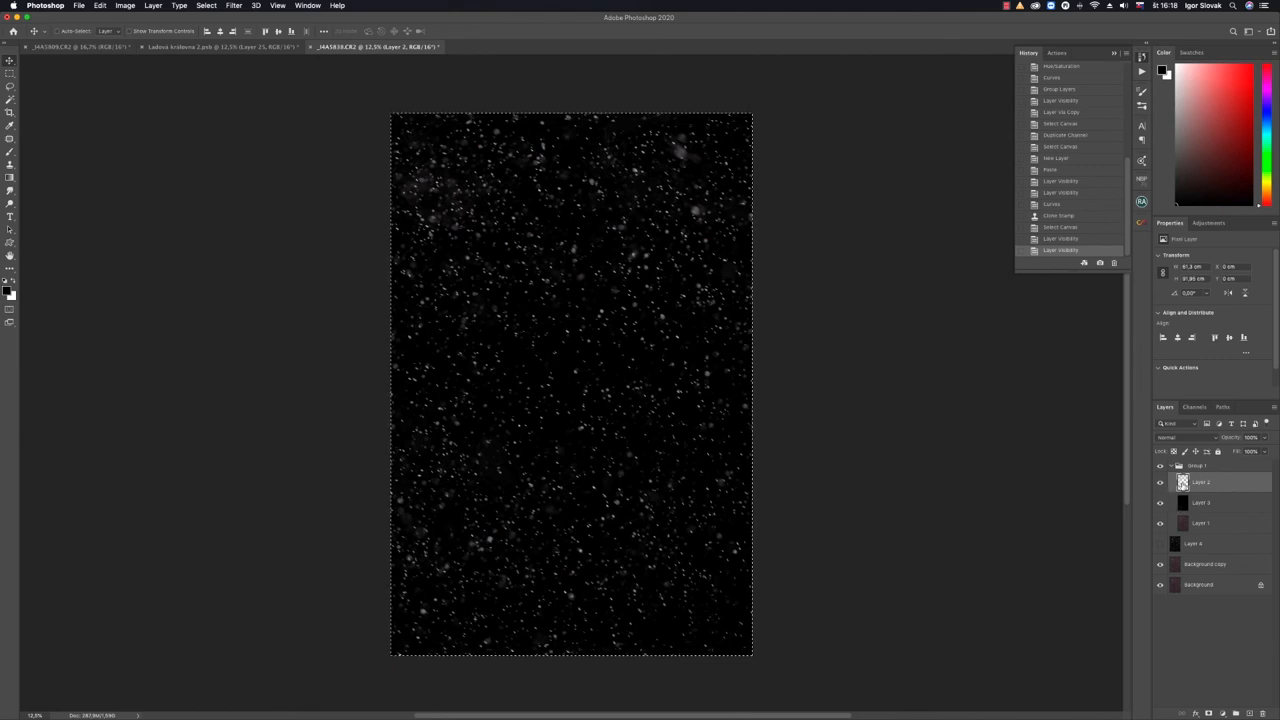
pyautogui.moveTo(602, 362)
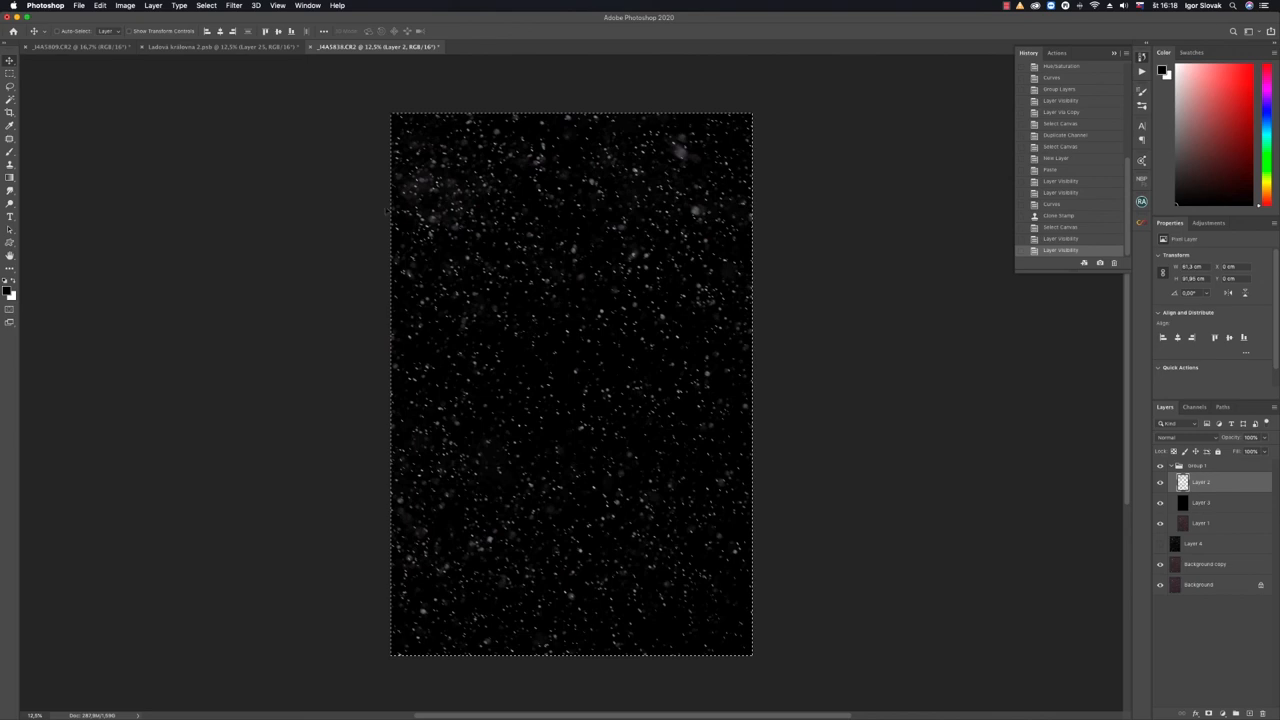
# Switch to the snow particles source document to select its flakes for copying
pyautogui.click(200, 48)
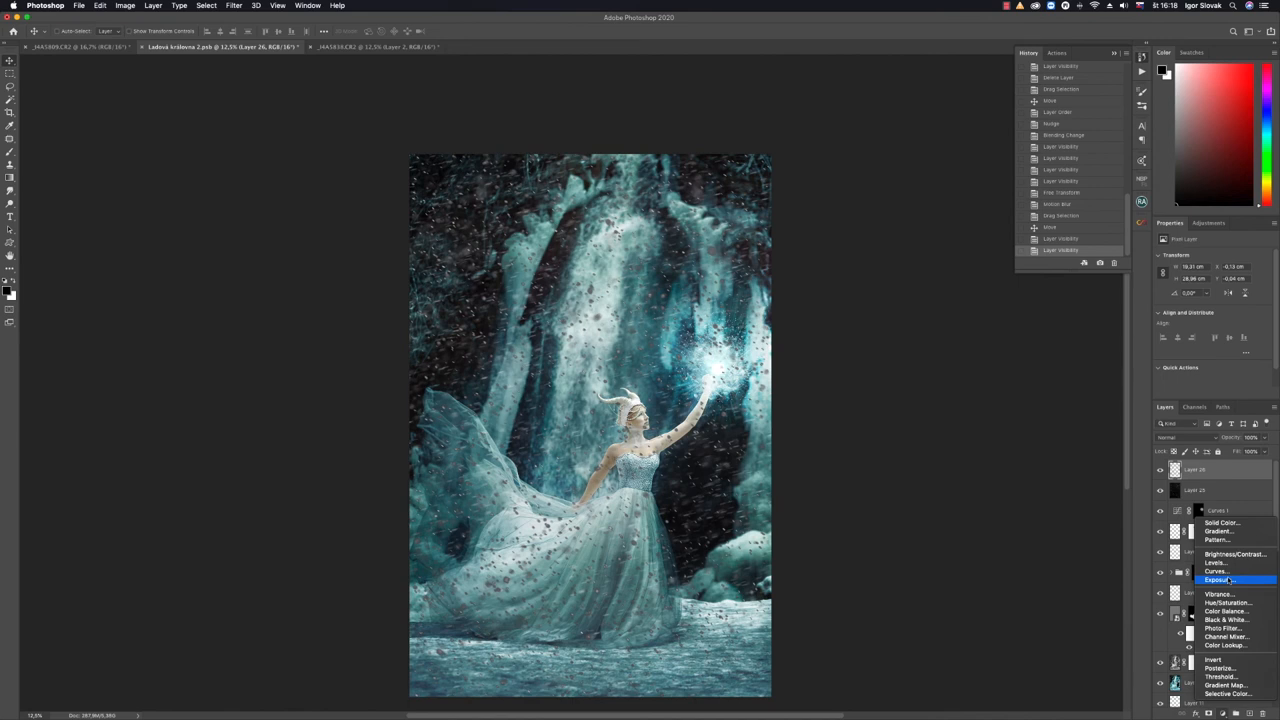
pyautogui.moveTo(1206, 572)
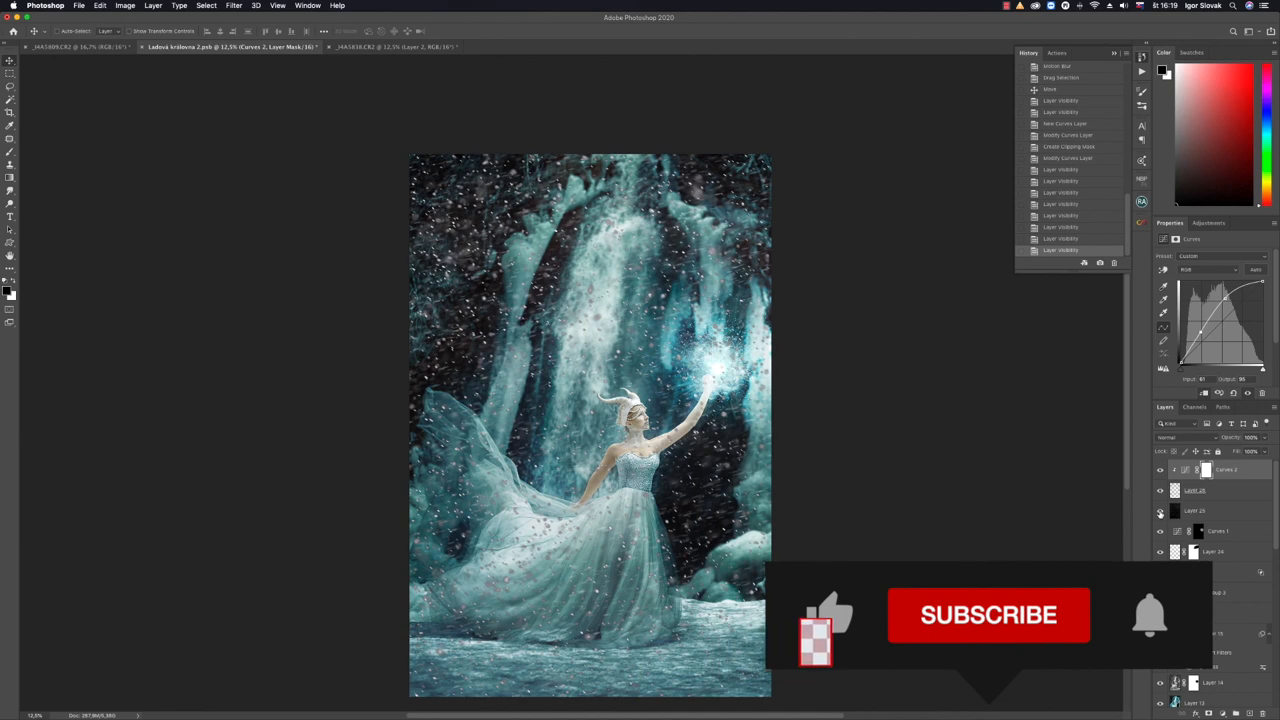
# Brighten the second snow layer by raising the highlights in its Curves adjustment
pyautogui.click(988, 616)
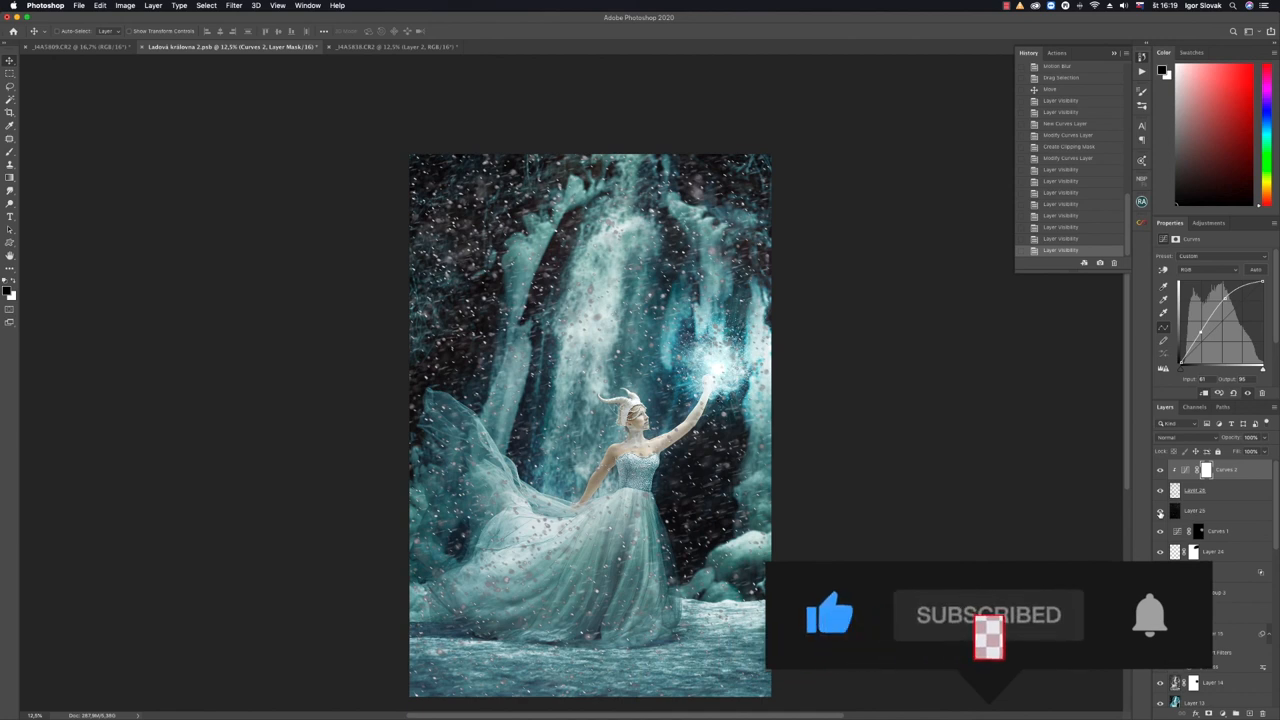